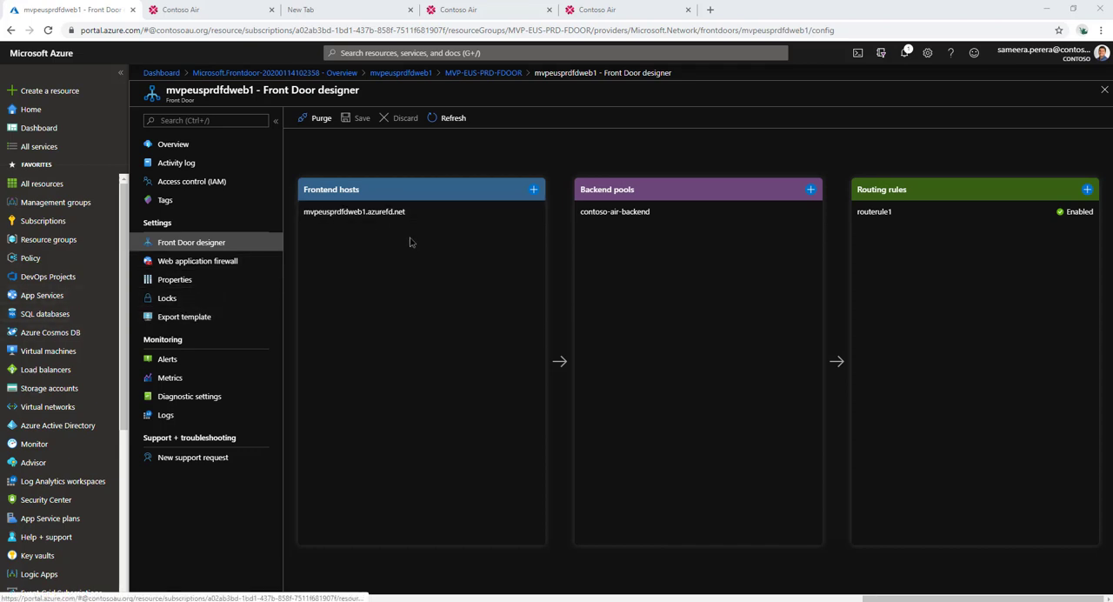
mouse_move(532, 189)
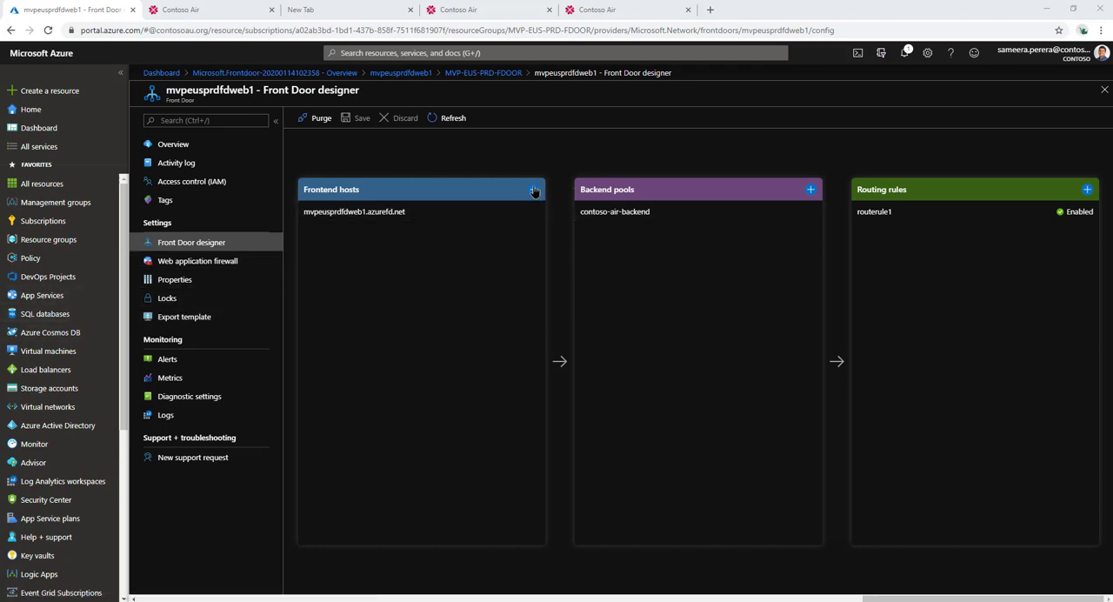
Enter air.contosoau.org as a new frontend host custom name and trigger validation, which reports no CNAME.
left_click(532, 190)
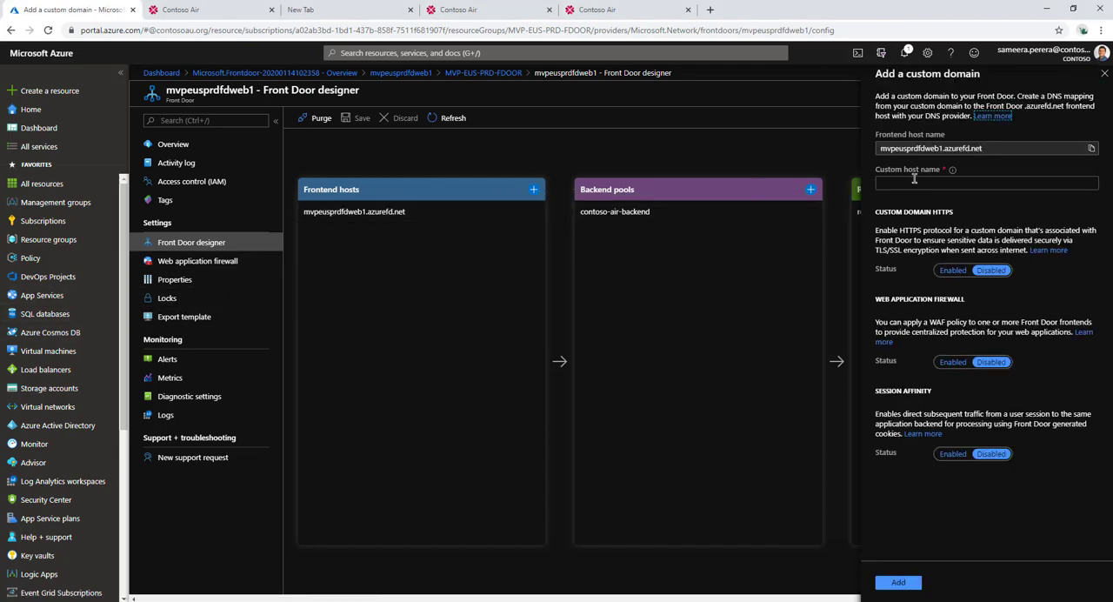
left_click(984, 184)
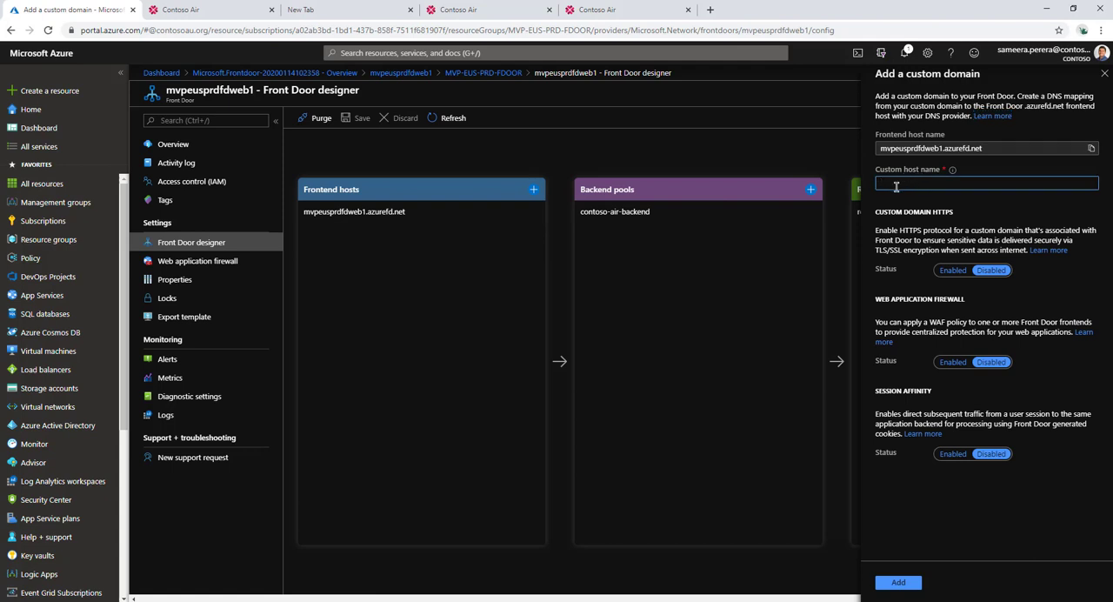
type("a")
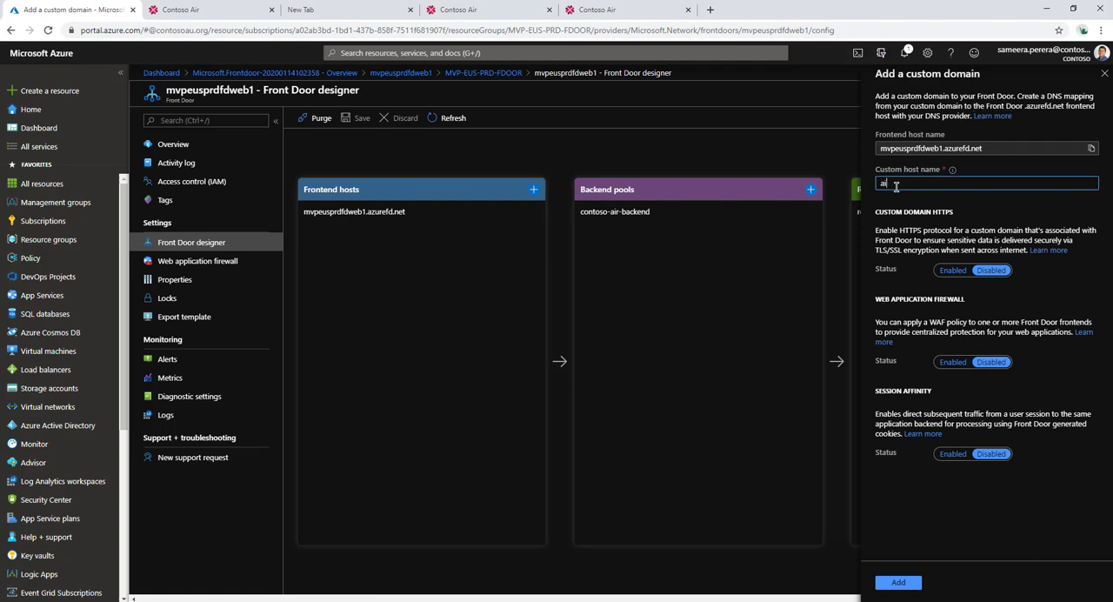
type("ir.contosoau.org")
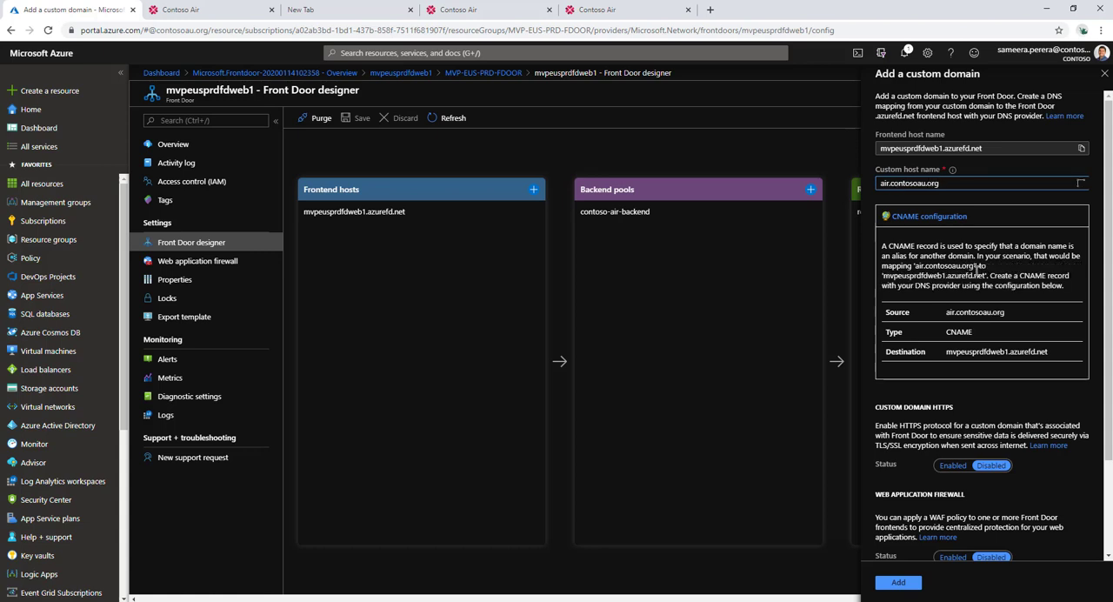
left_click(974, 182)
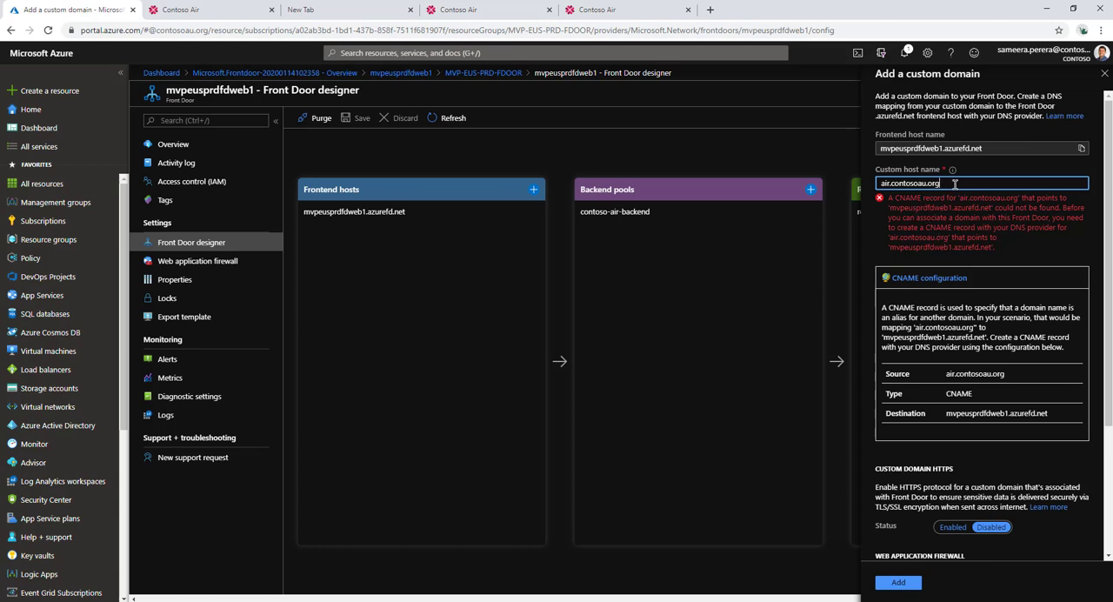
triple_click(908, 182)
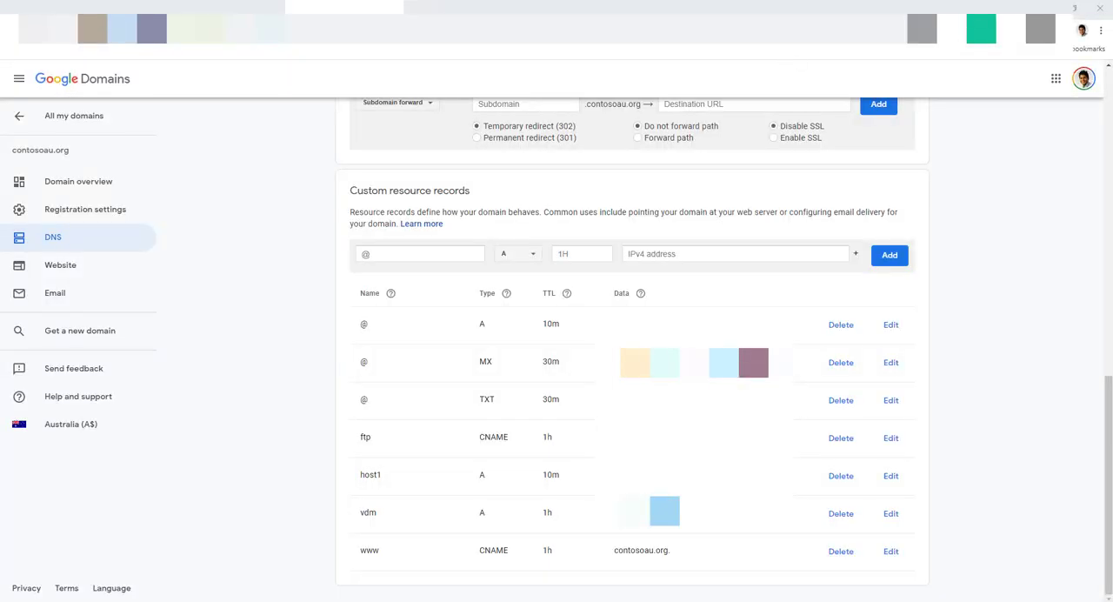
mouse_move(379, 435)
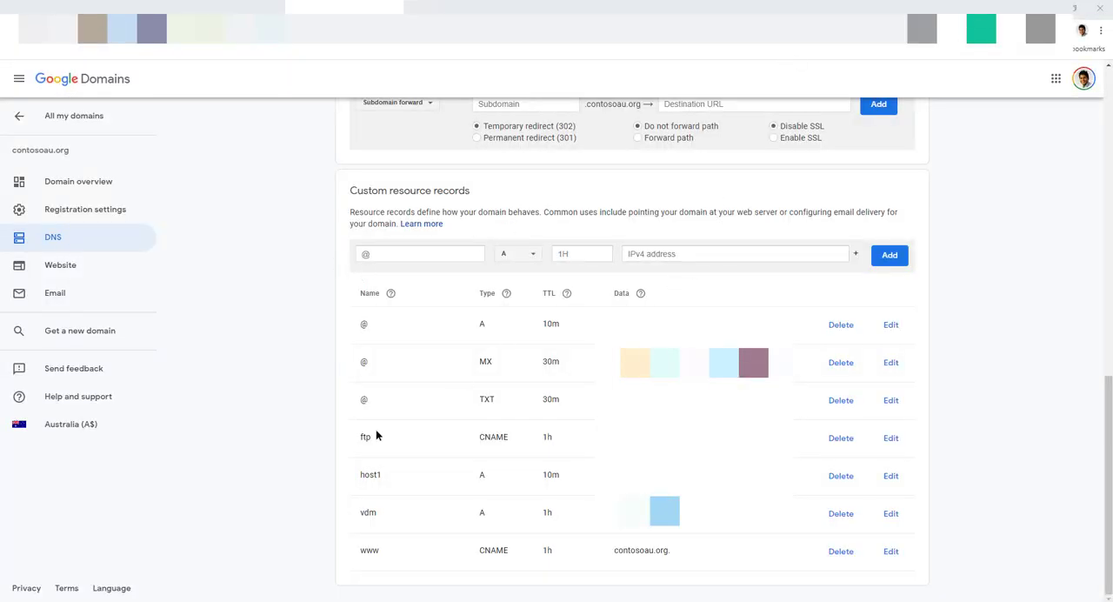
Add an 'air' CNAME record pointing to mvpeusprdfdweb1.azurefd.net in Custom resource records.
left_click(433, 254)
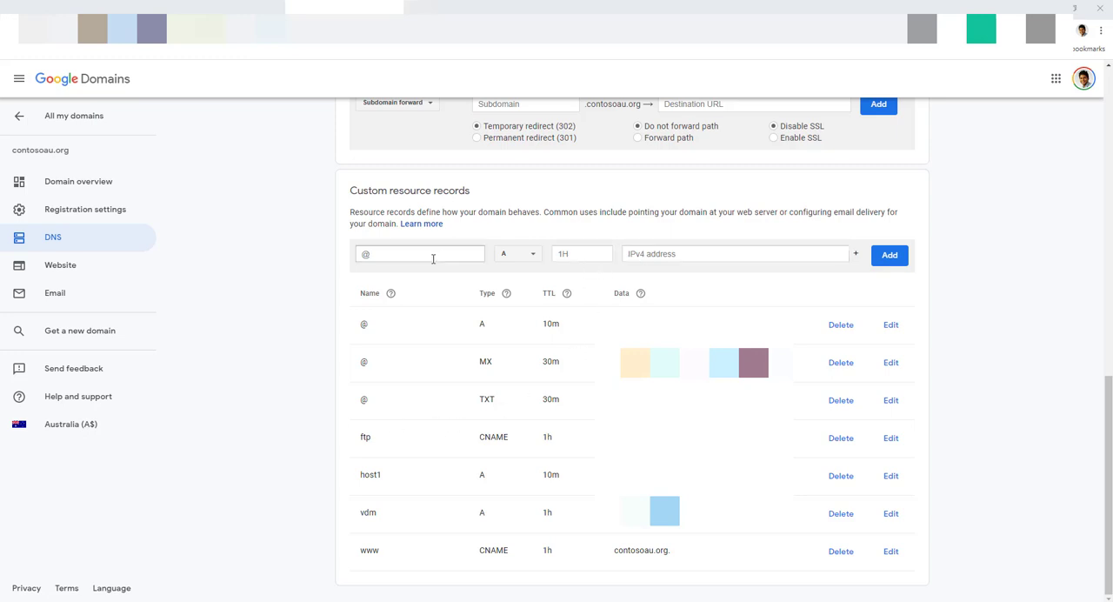
left_click(420, 254)
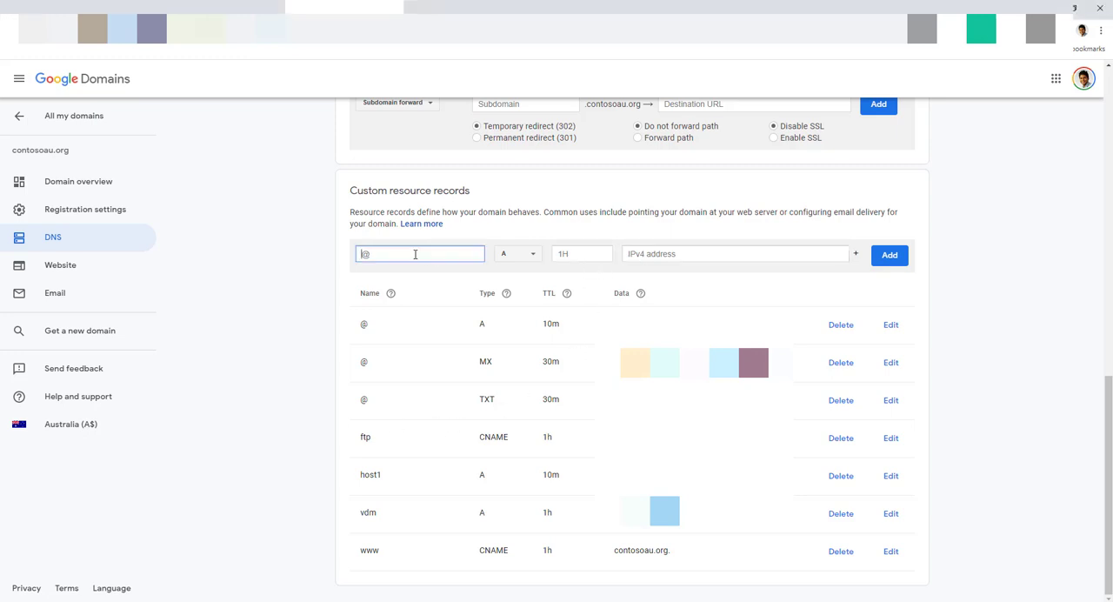
type("air")
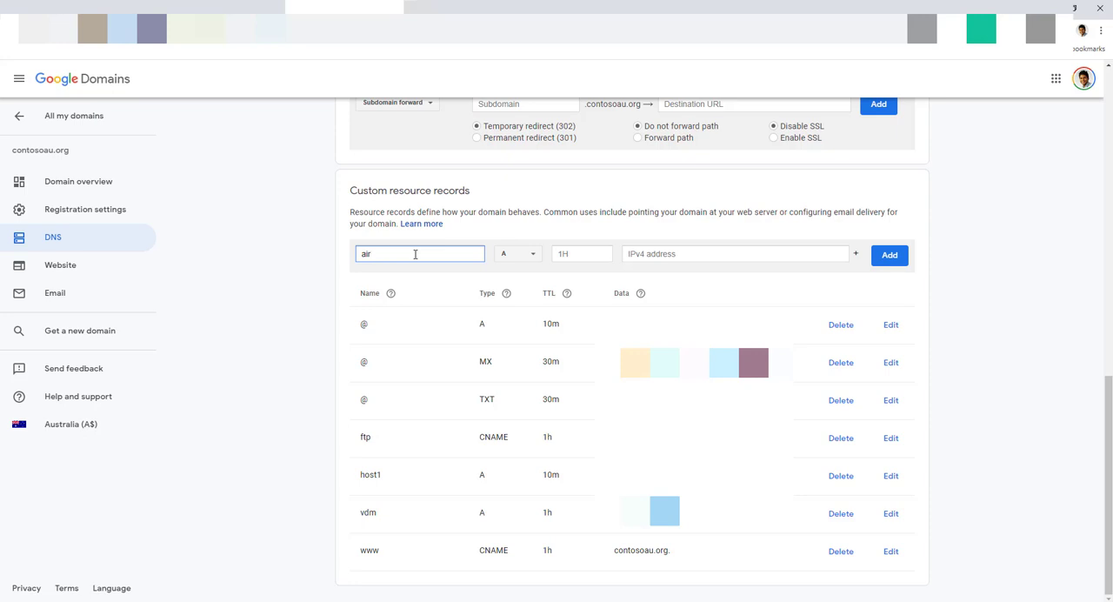
left_click(734, 254)
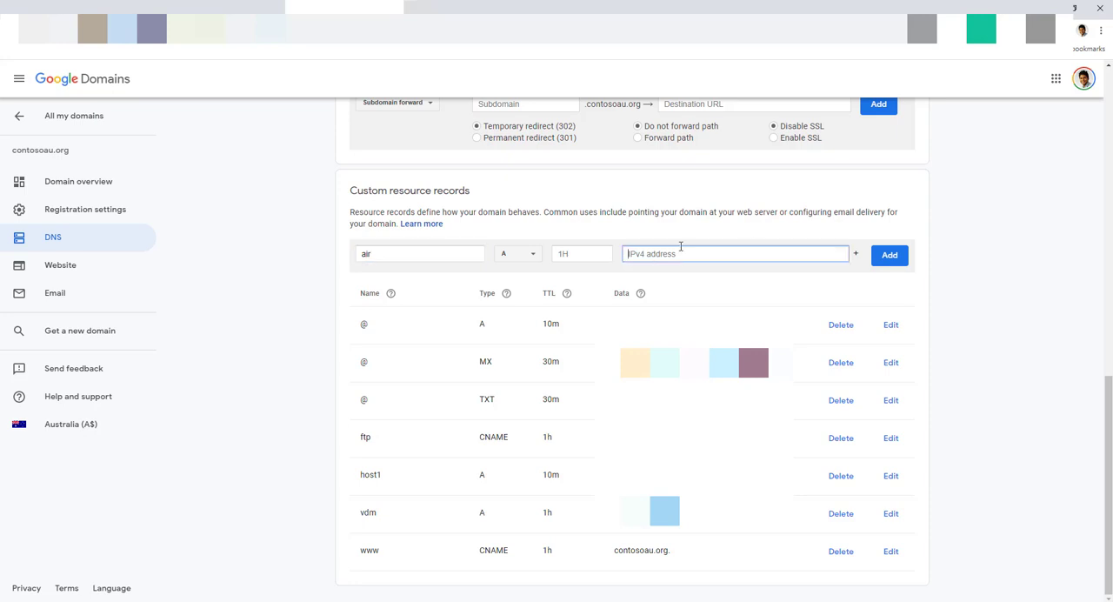
left_click(87, 10)
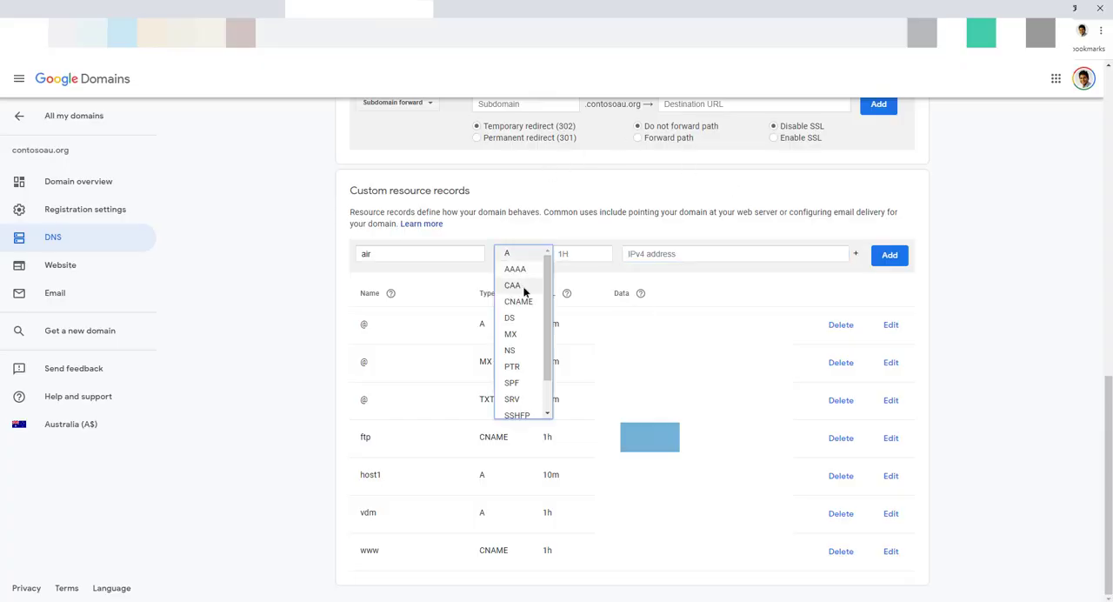
left_click(518, 301)
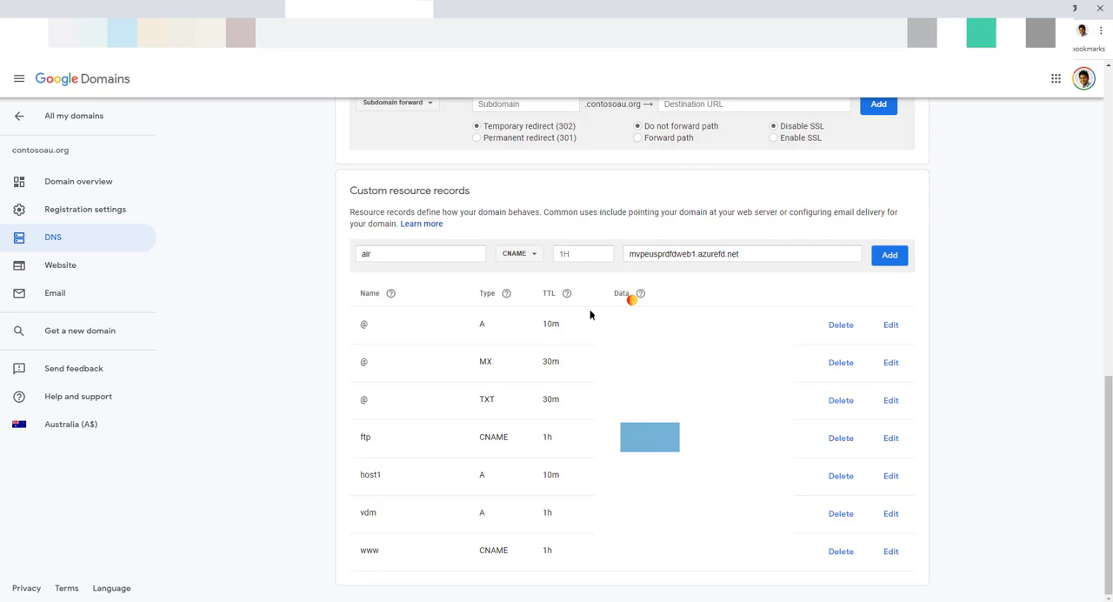
left_click(888, 254)
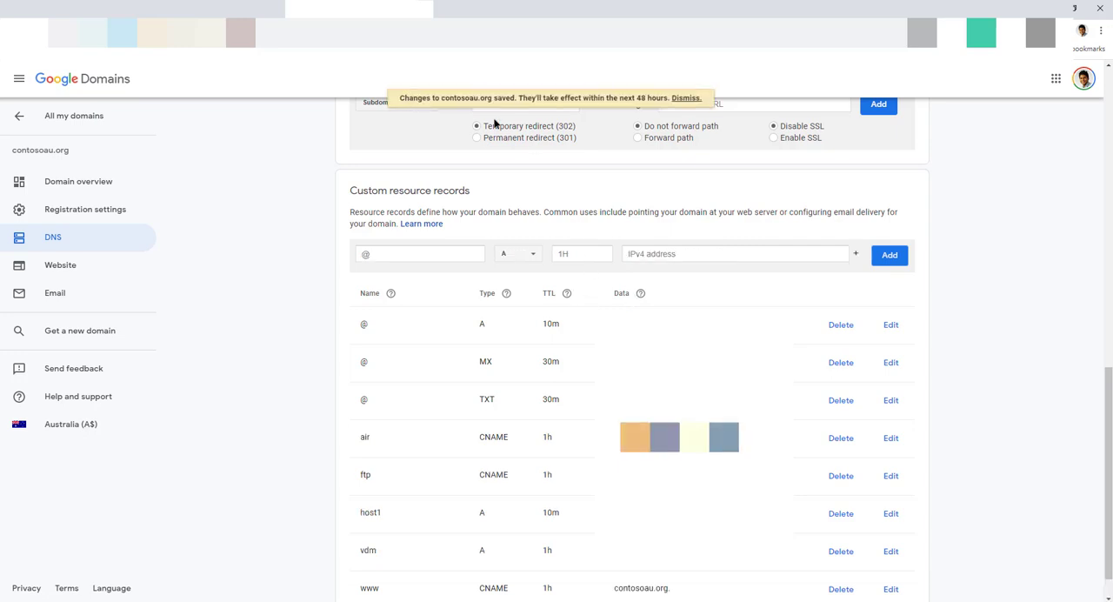
mouse_move(608, 281)
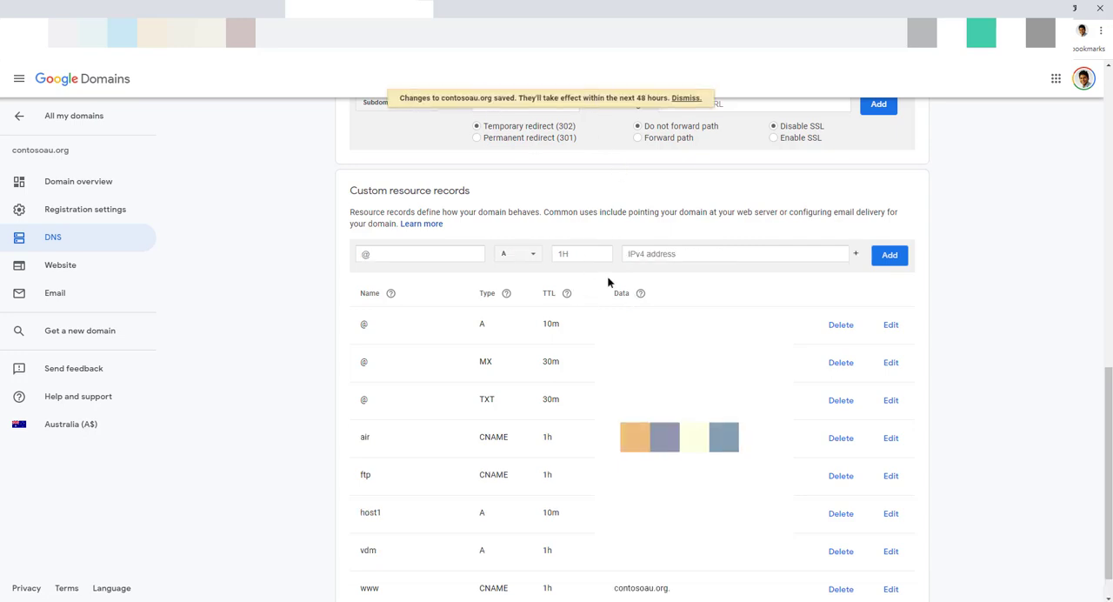
mouse_move(598, 164)
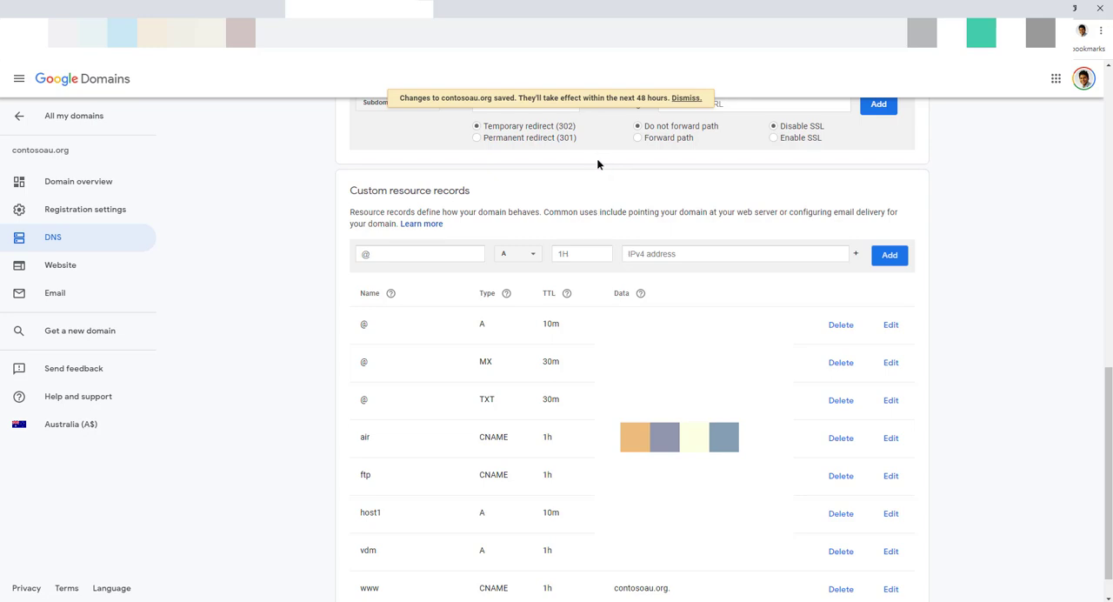
mouse_move(591, 167)
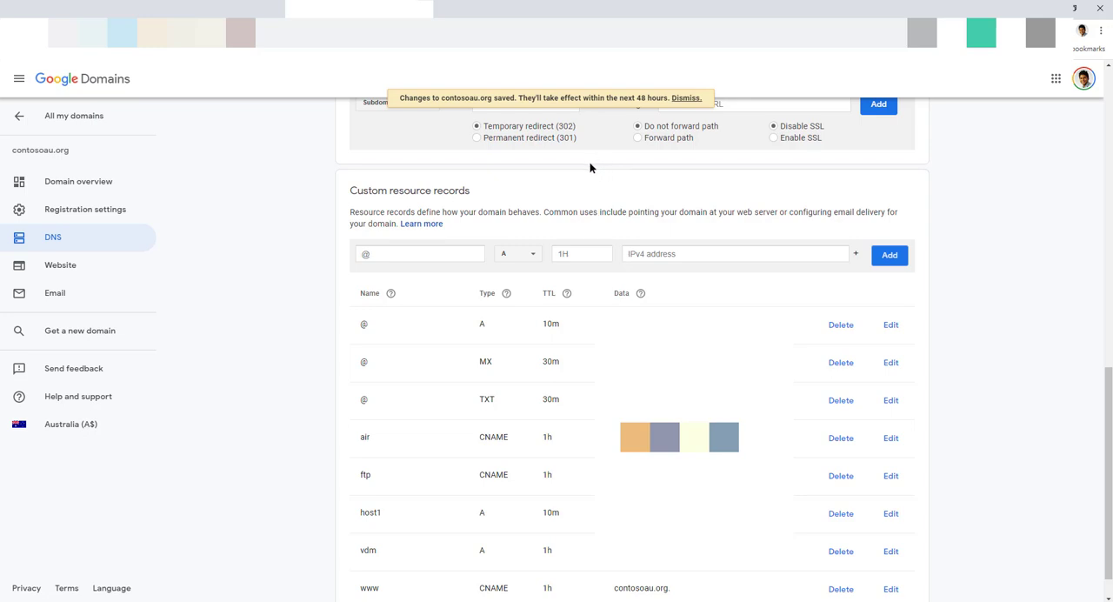
mouse_move(563, 111)
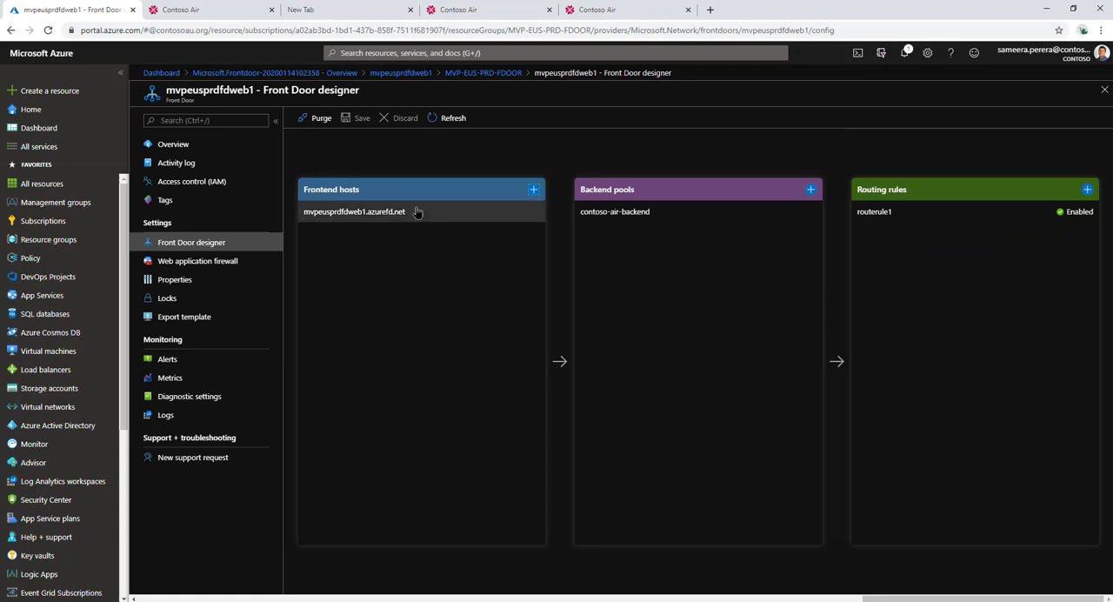
mouse_move(532, 190)
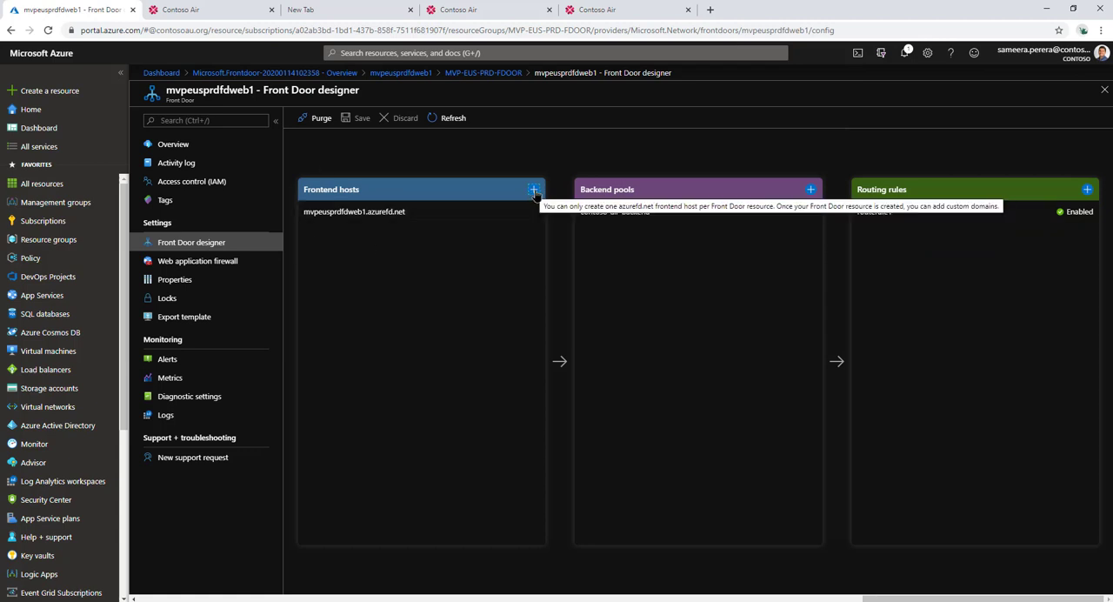
Add air.contosoau.org again as a frontend host now that validation passes.
left_click(532, 189)
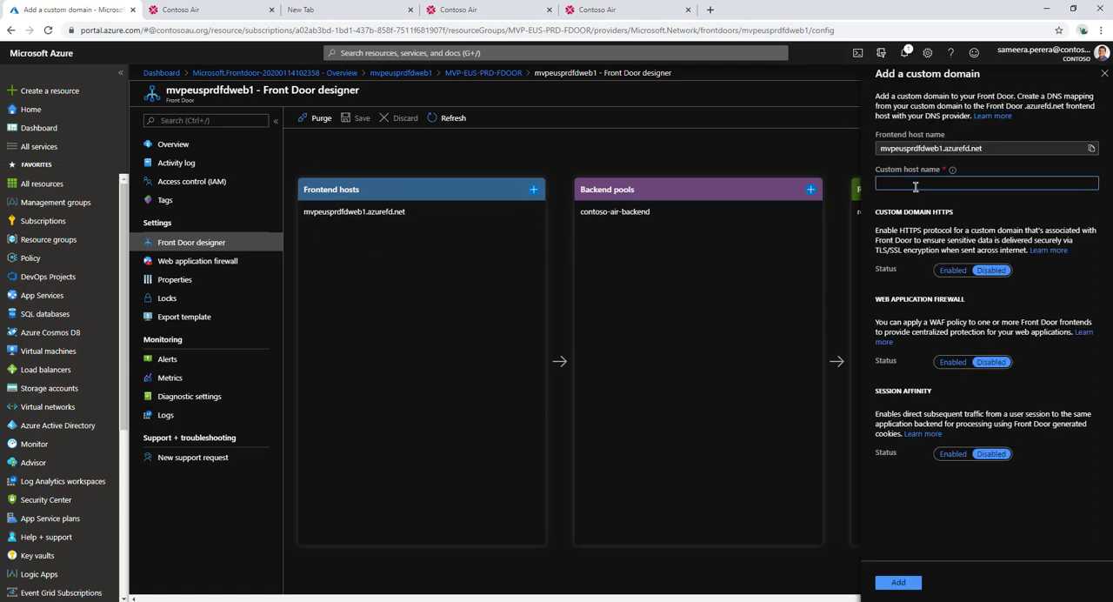
type("air.contosoau.org")
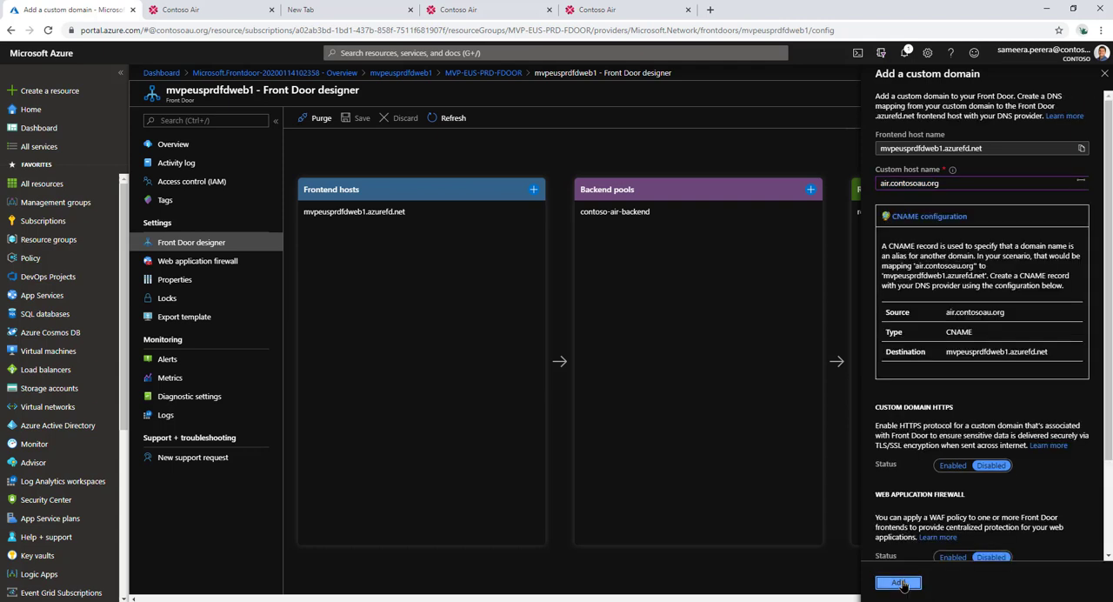
left_click(900, 581)
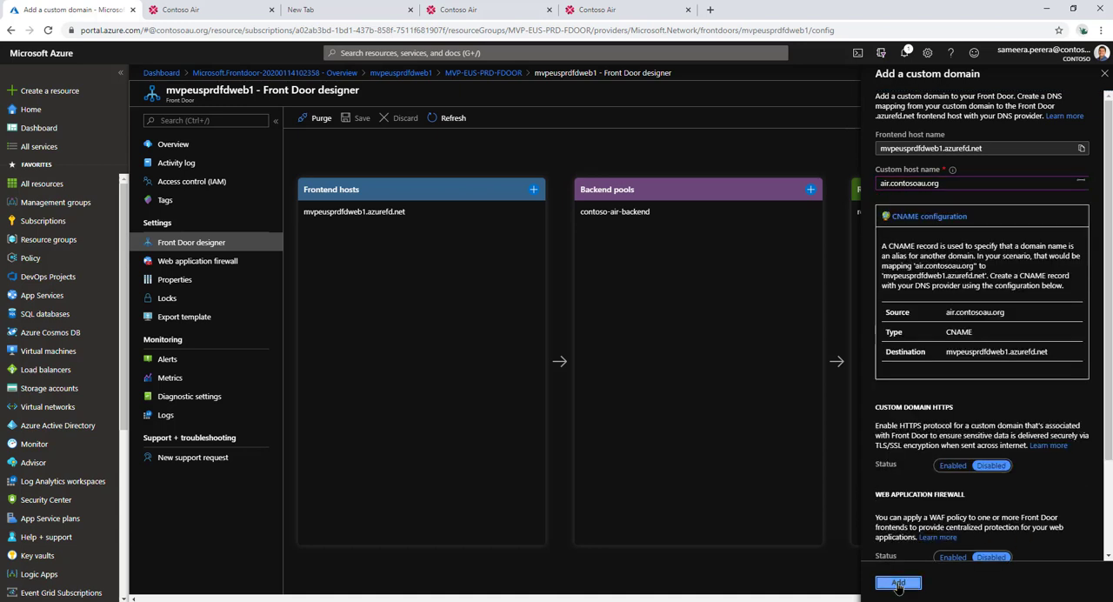
left_click(897, 583)
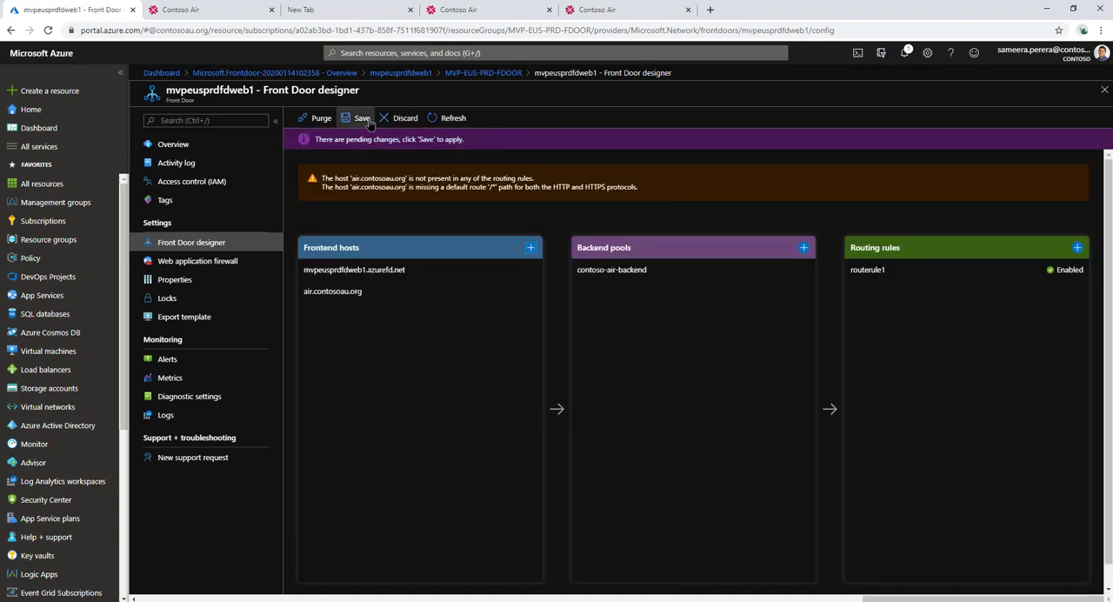
mouse_move(358, 118)
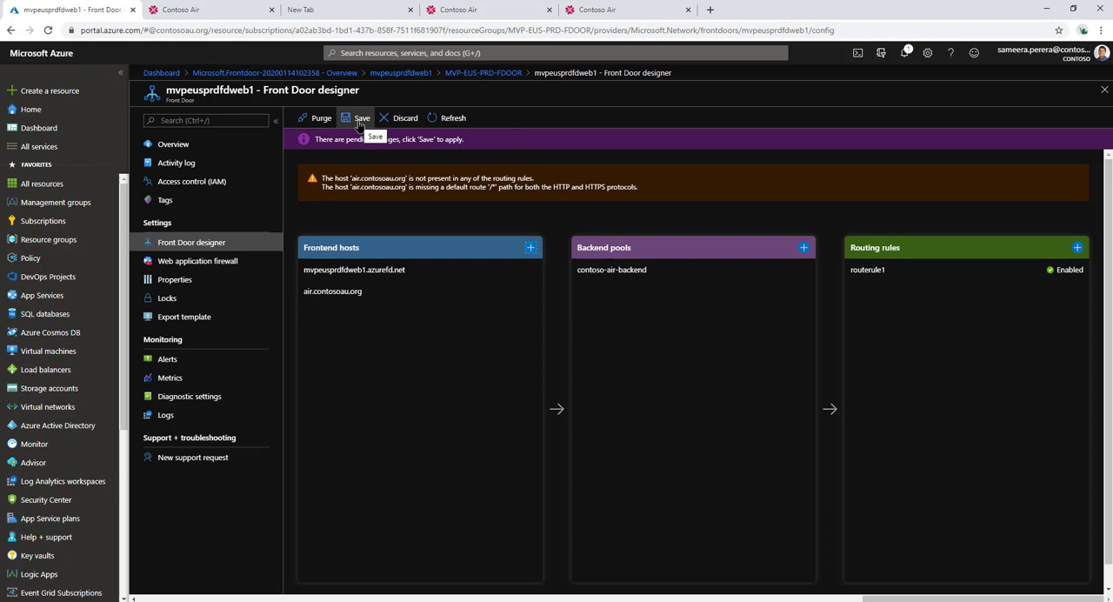
mouse_move(386, 201)
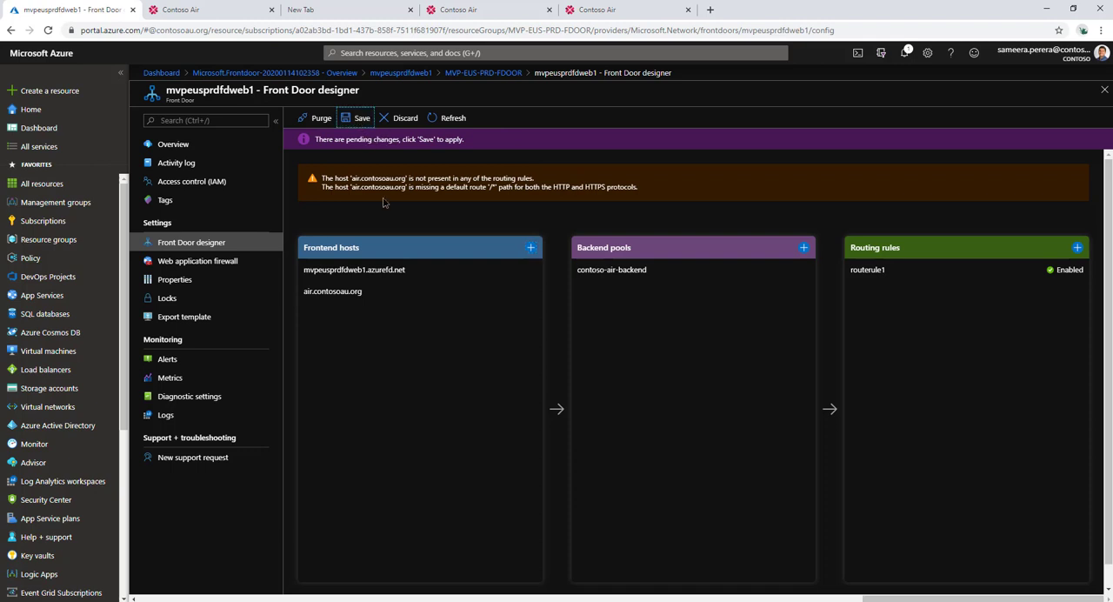
Save the Front Door so air.contosoau.org is committed as a frontend host.
left_click(355, 118)
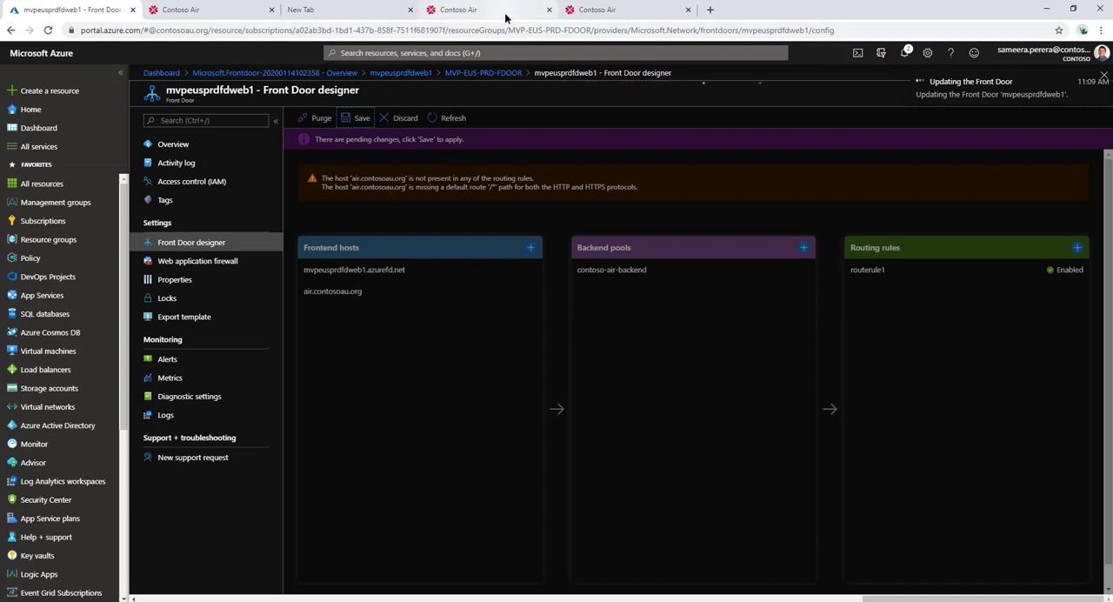
mouse_move(483, 10)
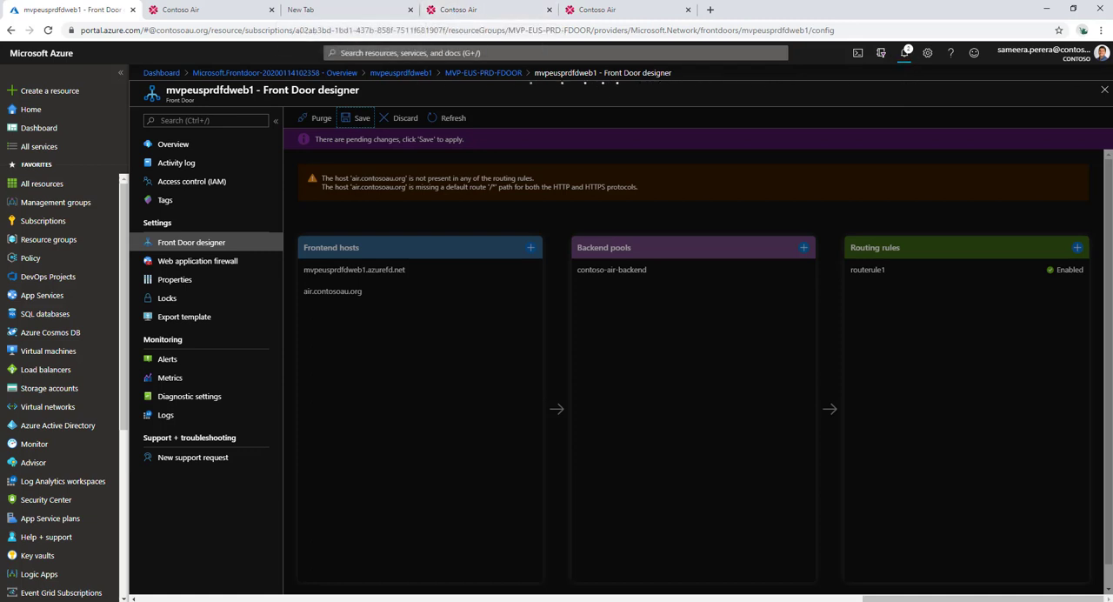
left_click(894, 54)
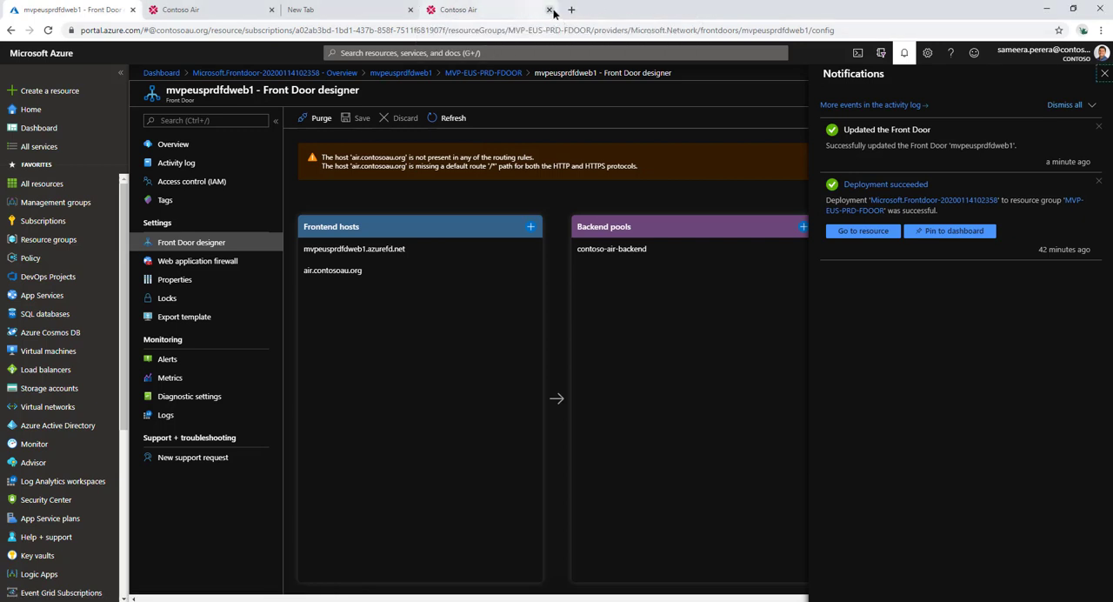
Browse to air.contosoau.org in a new tab, see the services-unavailable page, and return to the designer.
left_click(549, 10)
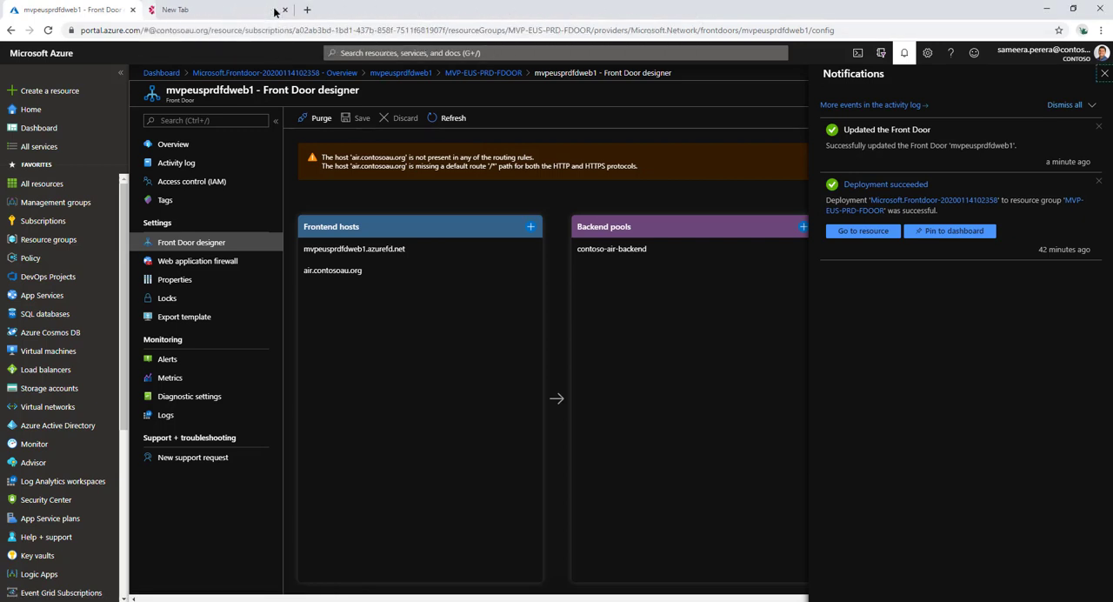
left_click(177, 10)
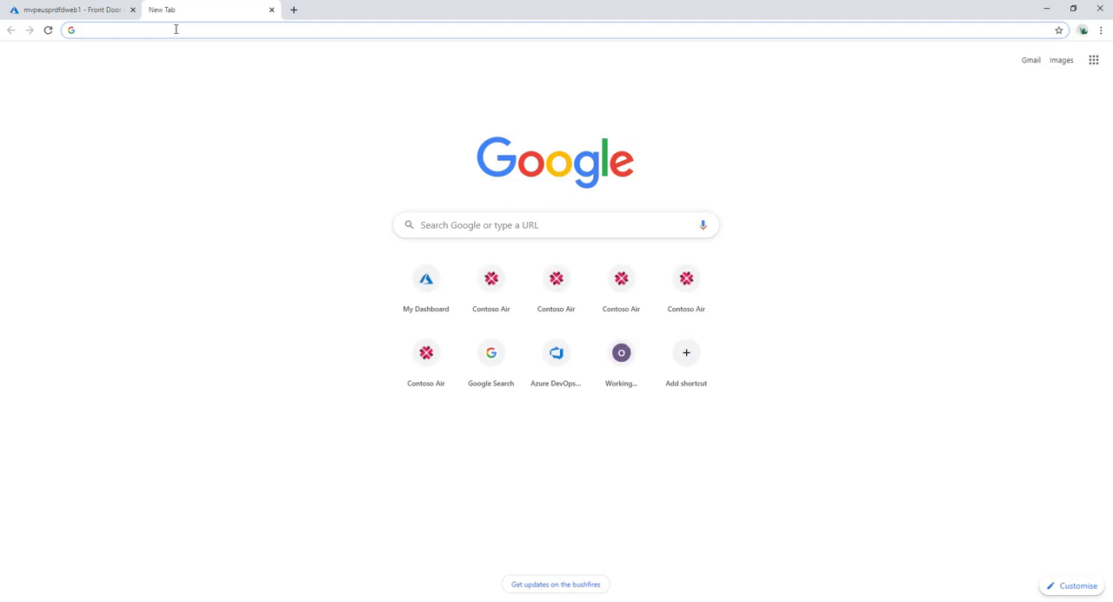
type("air.contosoau.org")
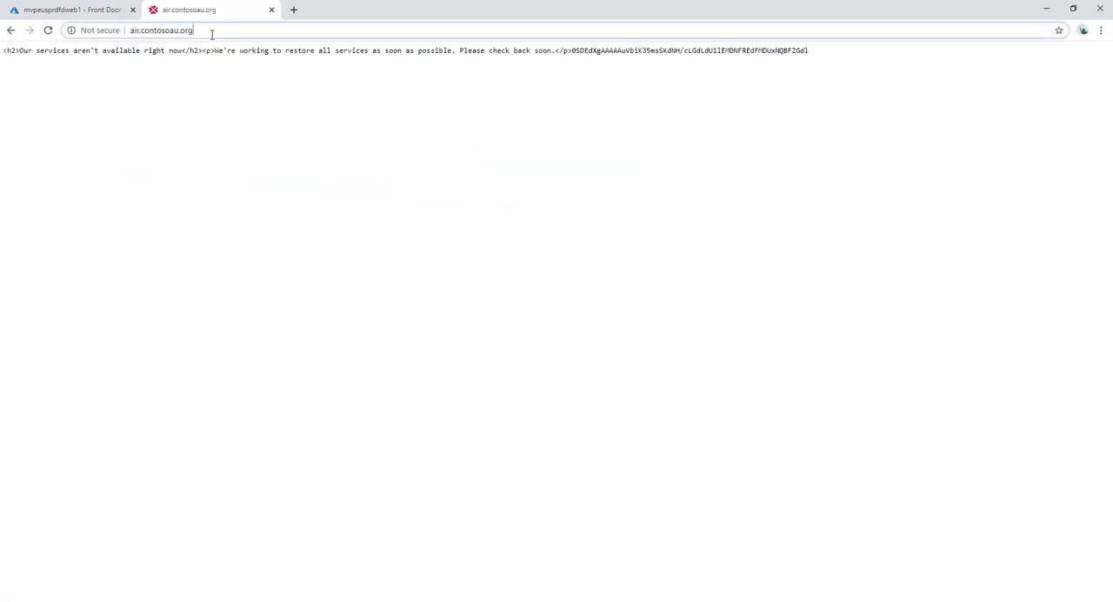
left_click(78, 14)
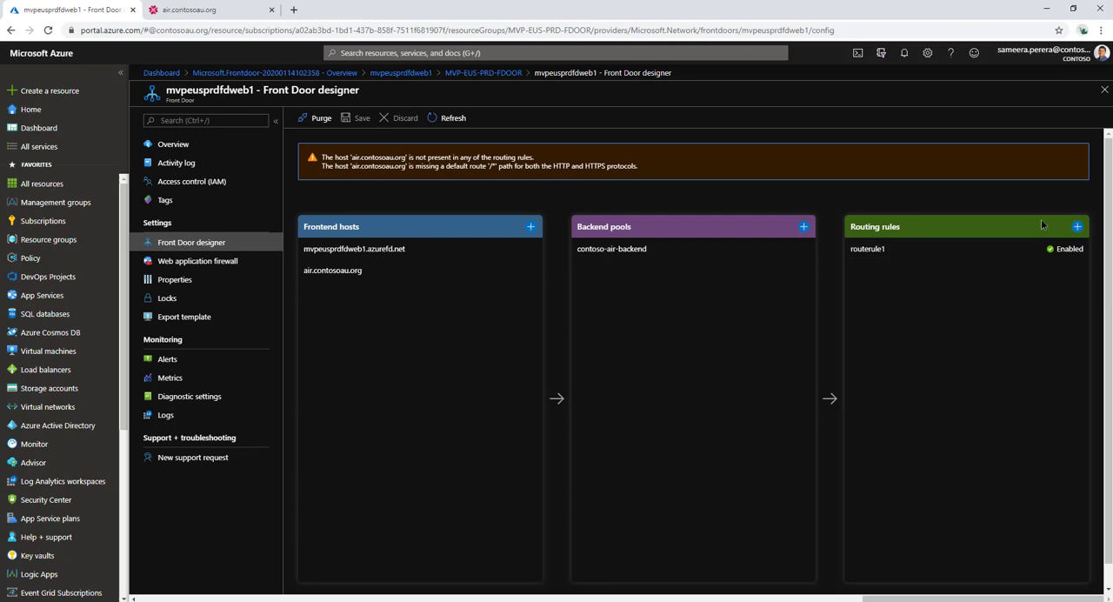
Update routerule1 to include air.contosoau.org among its frontend hosts.
left_click(1076, 226)
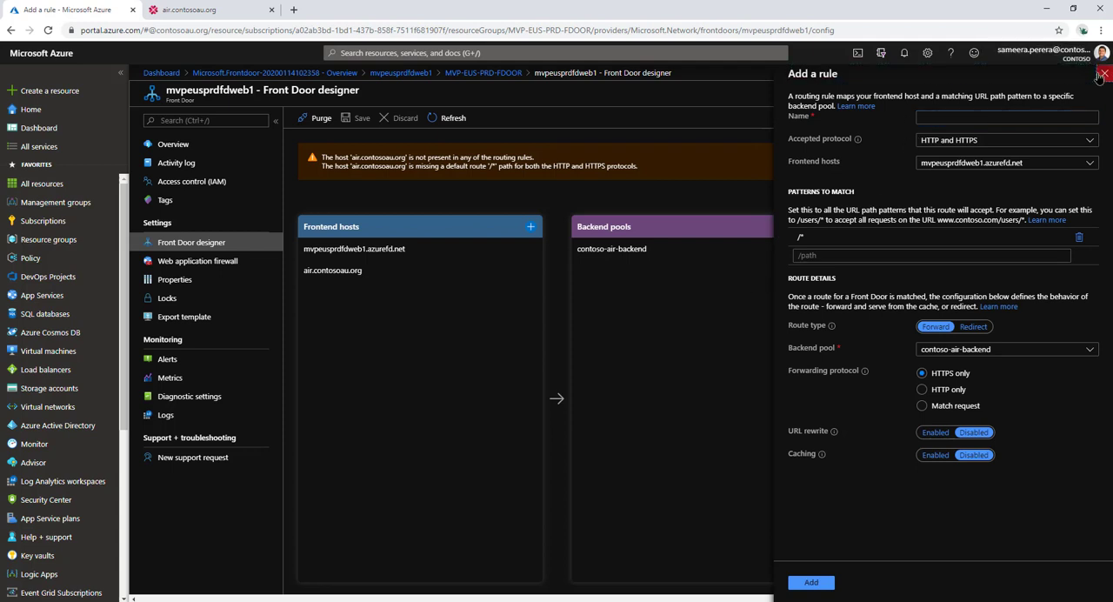
left_click(1103, 73)
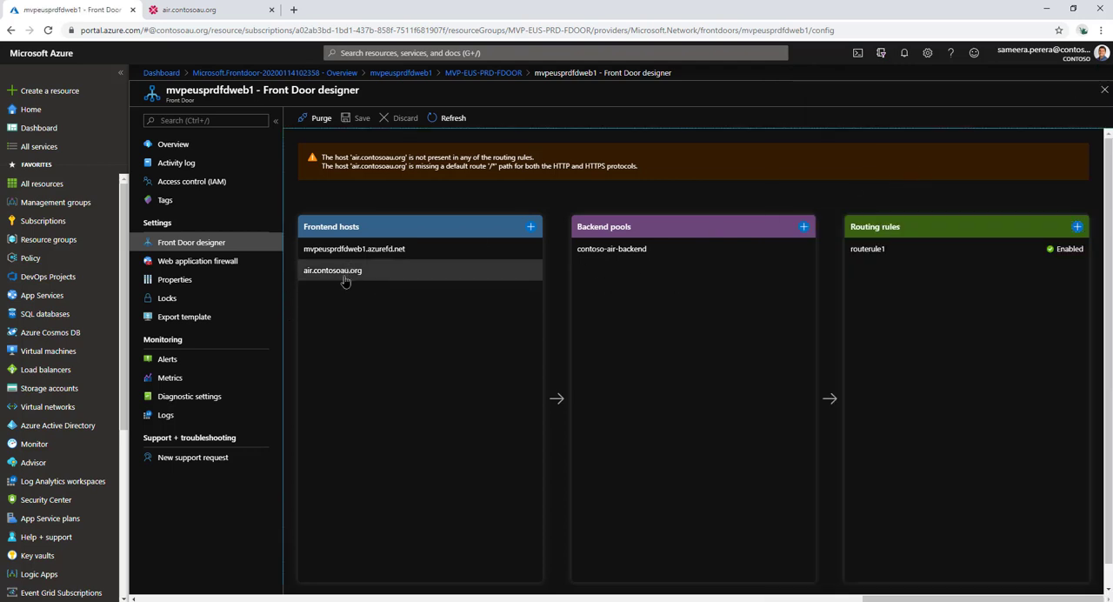
mouse_move(345, 269)
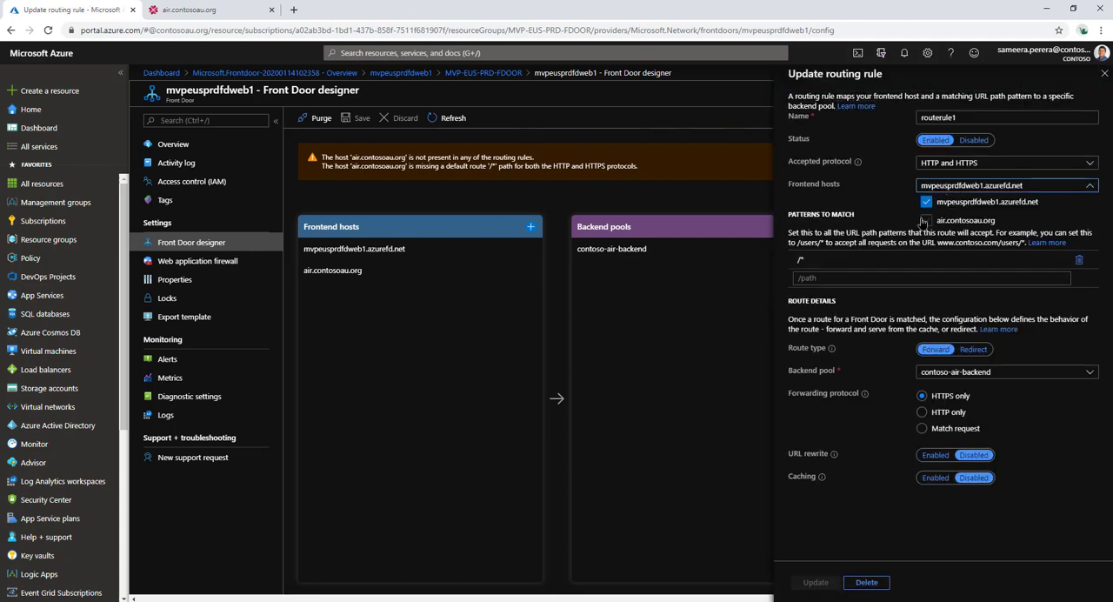
left_click(925, 219)
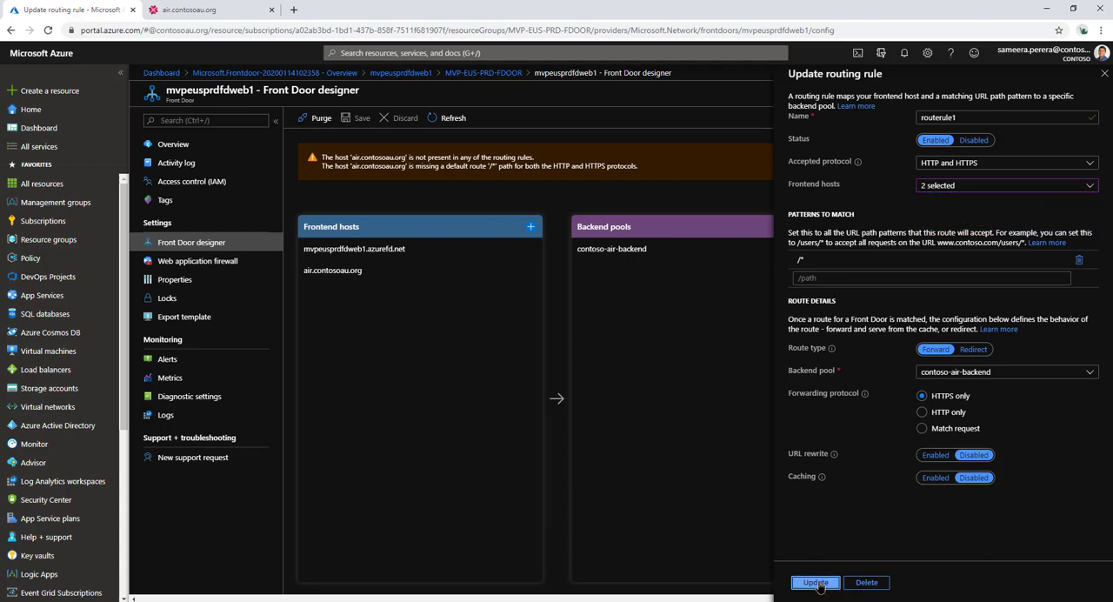
left_click(813, 581)
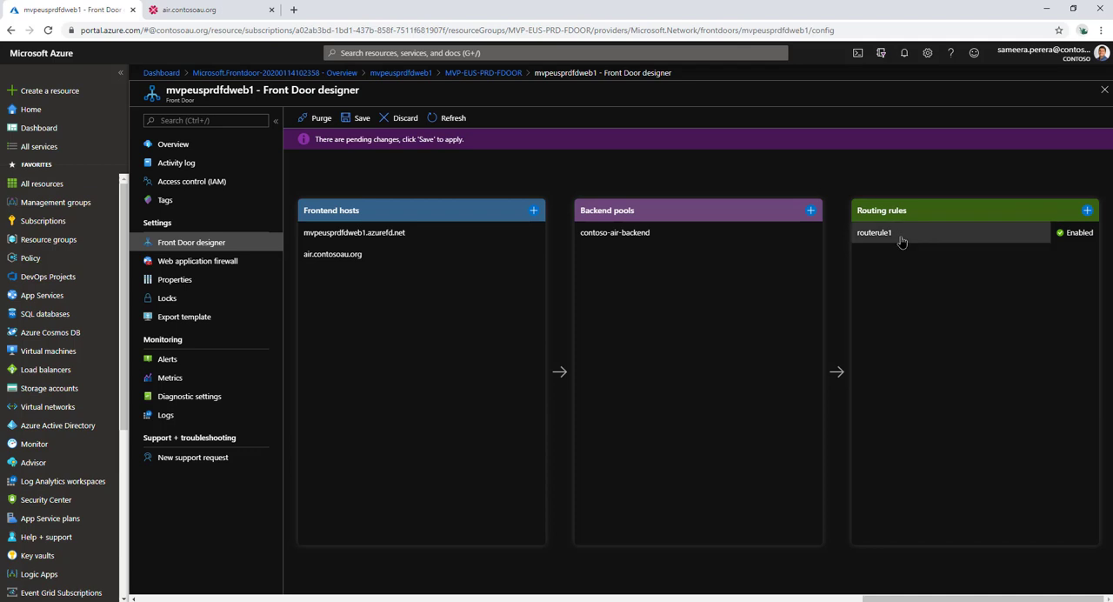
Reload air.contosoau.org so the Contoso Air home page appears and inspect its address.
left_click(890, 233)
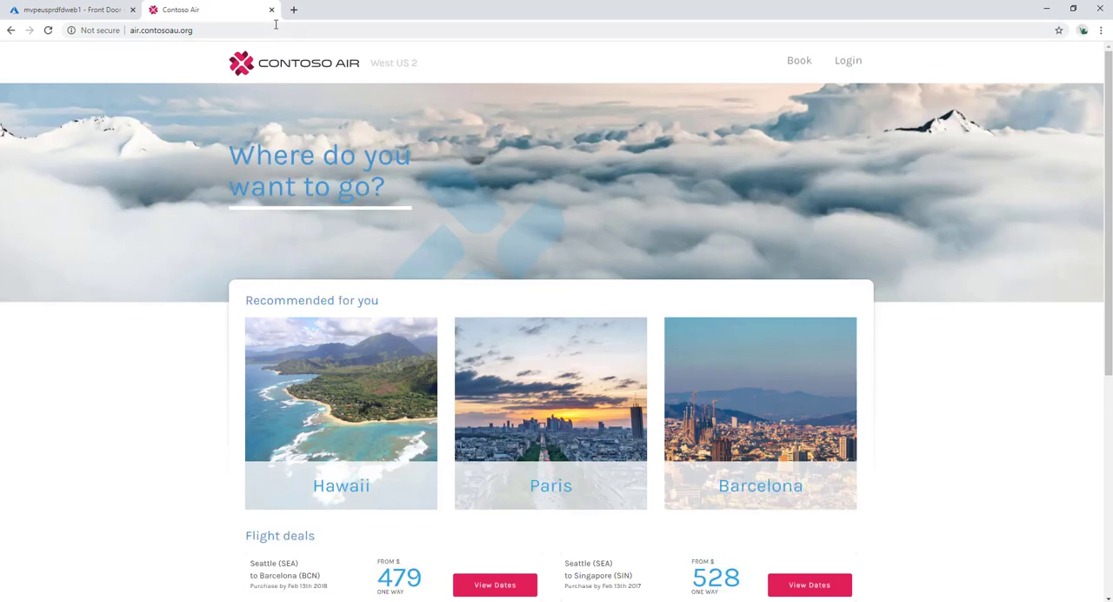
left_click(165, 31)
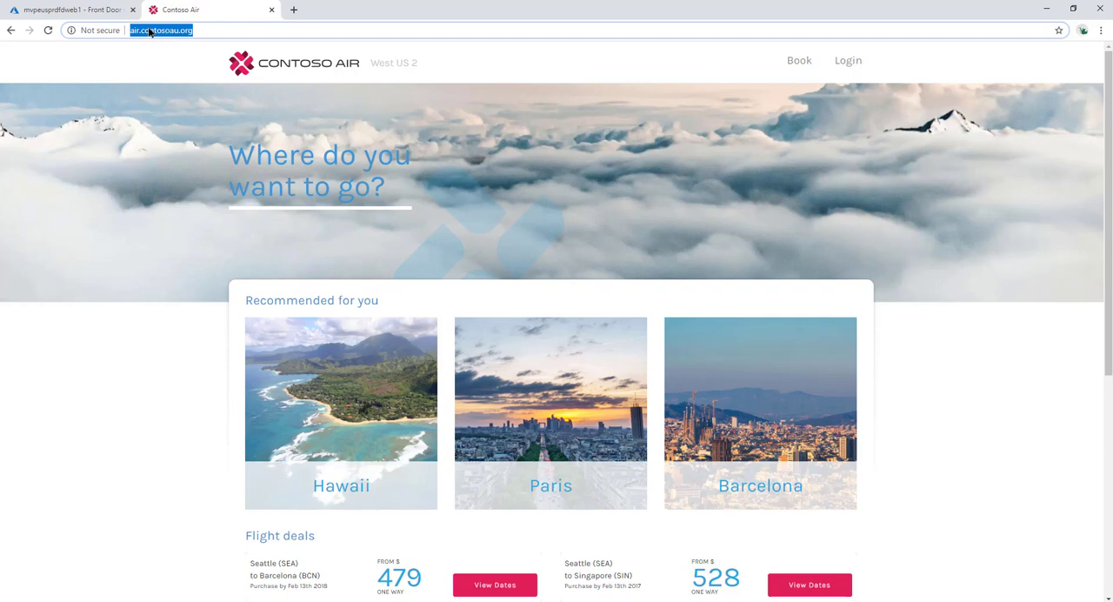
left_click(203, 31)
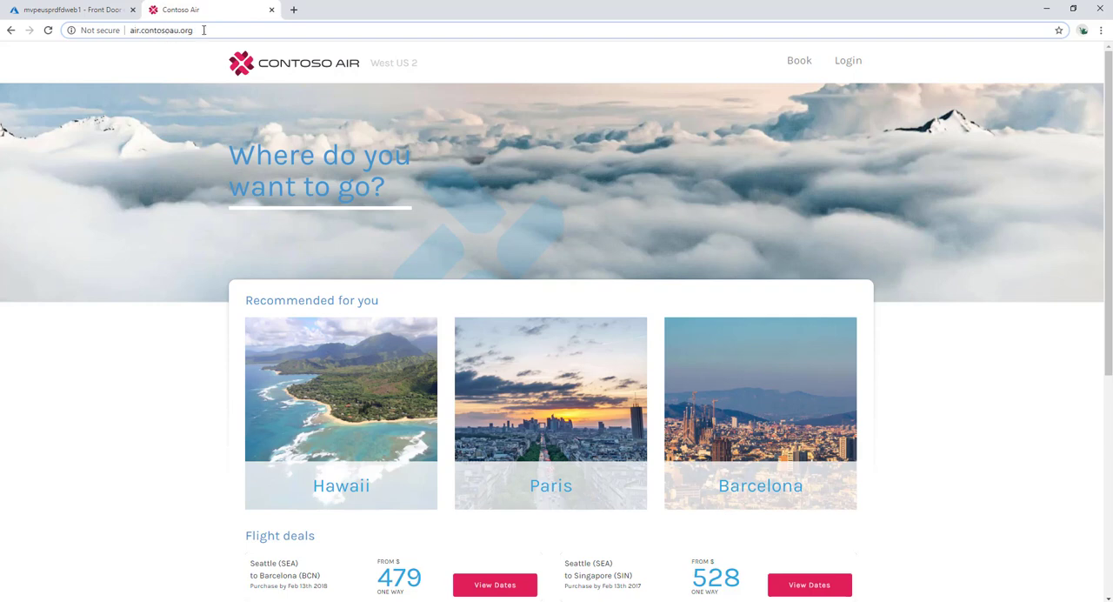
left_click(163, 31)
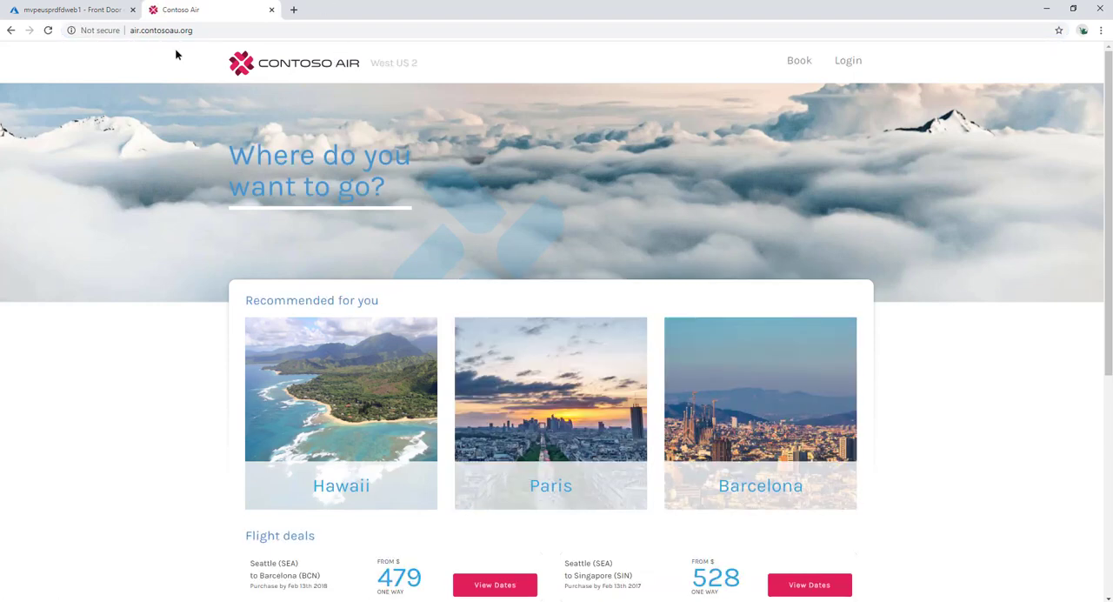
mouse_move(86, 11)
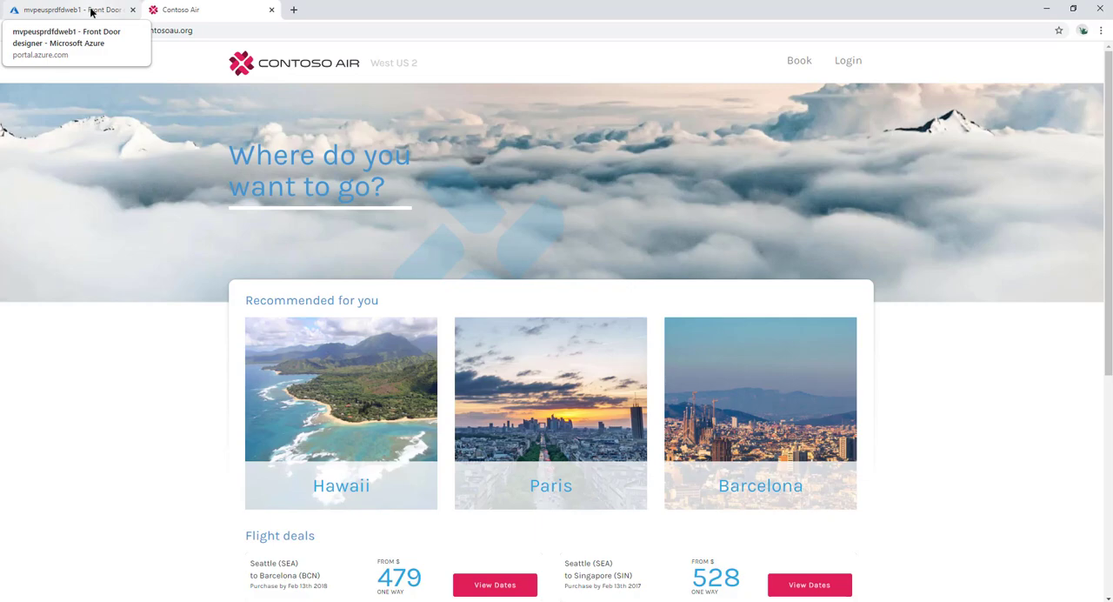
Check the Not secure site information showing an invalid certificate, then return to the designer.
left_click(70, 10)
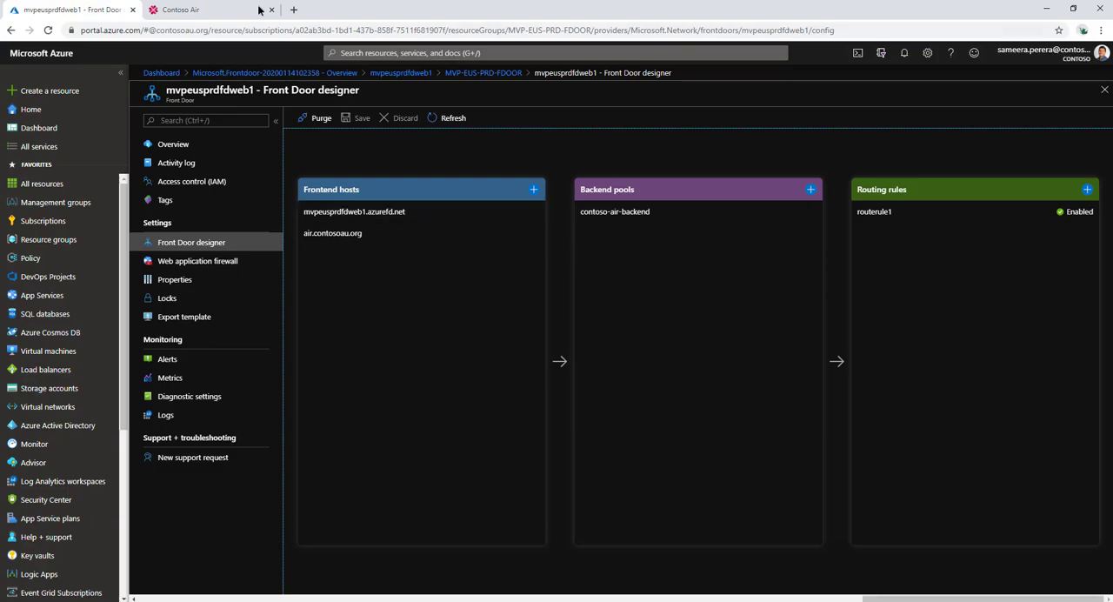
left_click(182, 11)
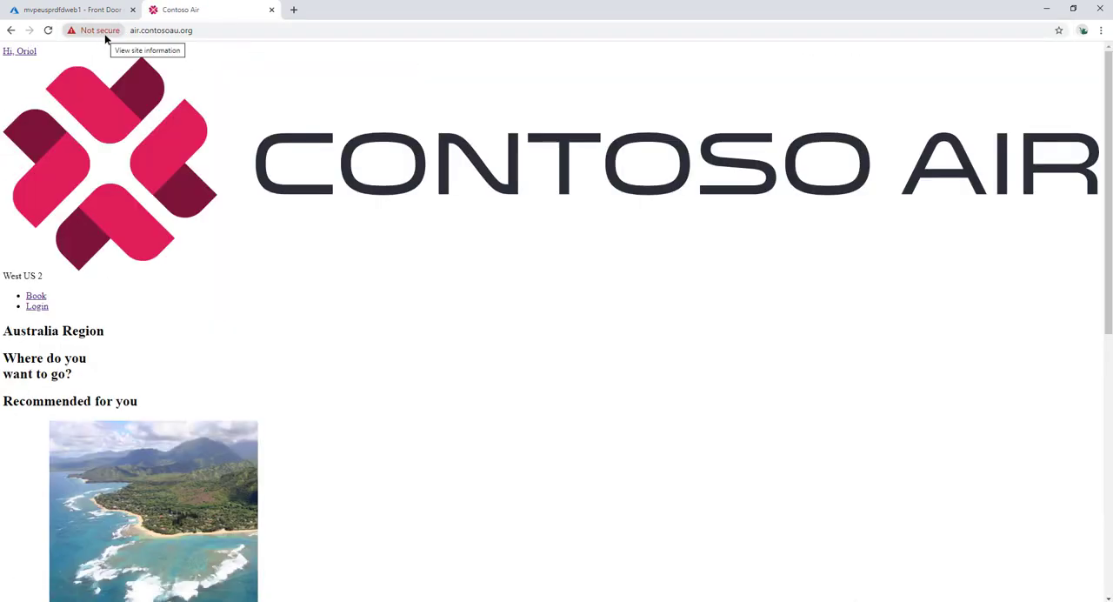
left_click(94, 31)
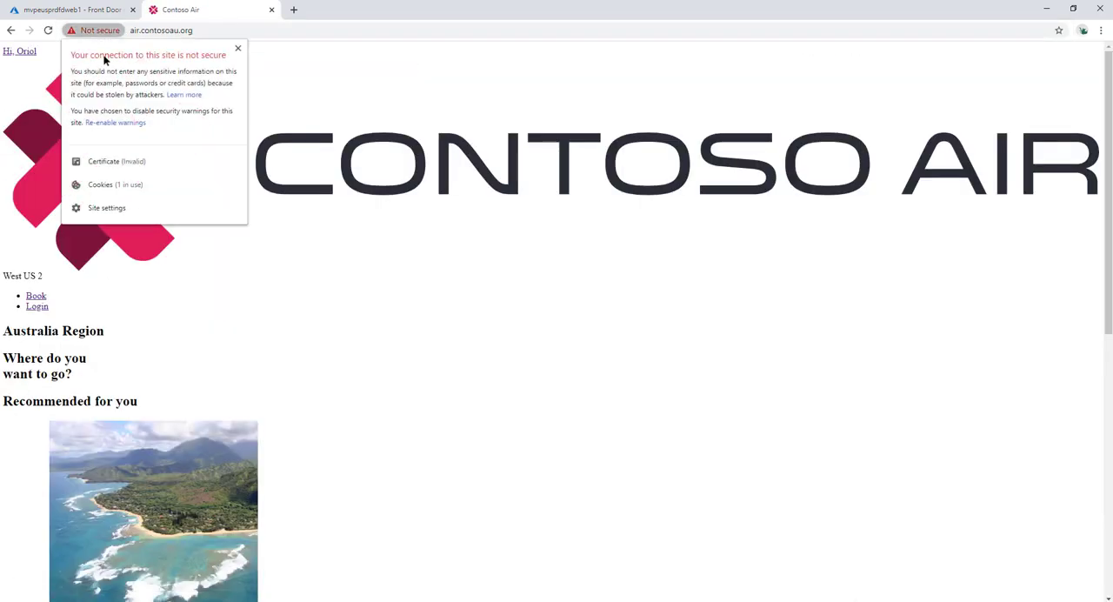
left_click(104, 160)
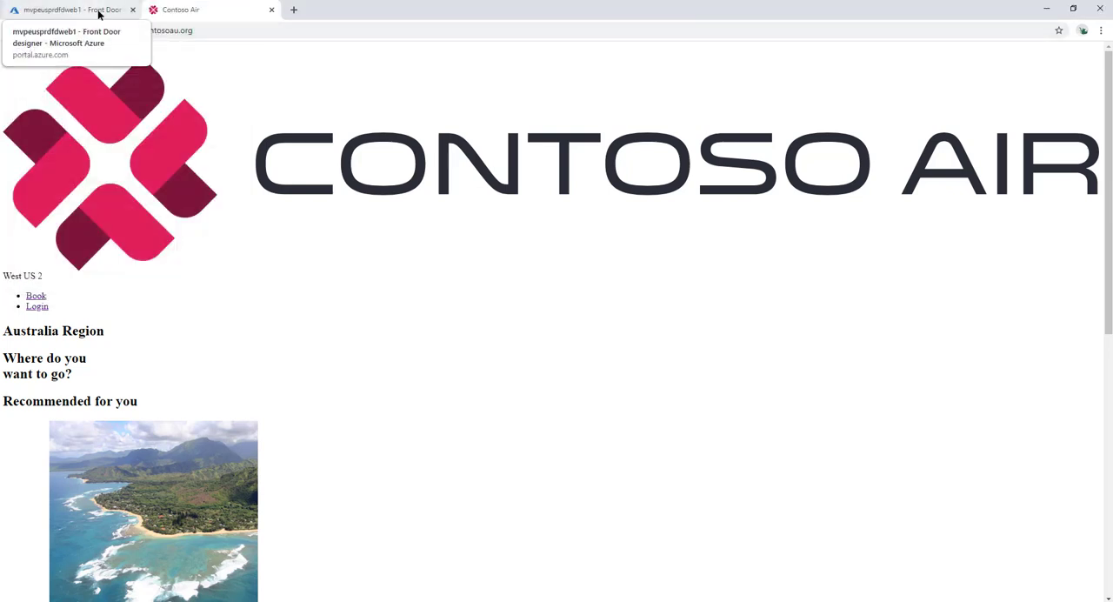
left_click(66, 12)
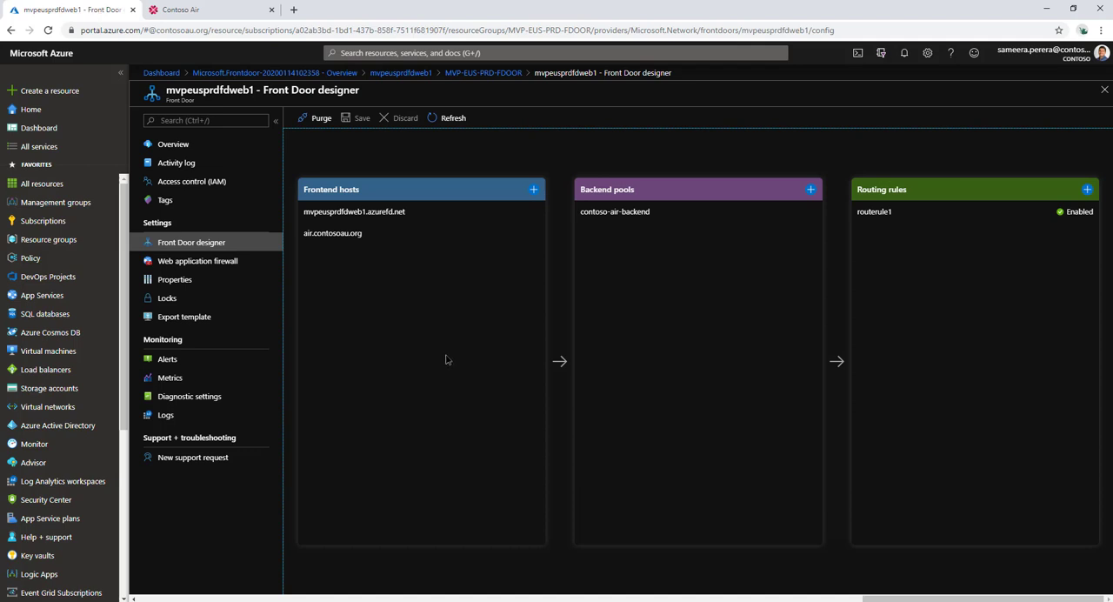
Enable Custom Domain HTTPS for air.contosoau.org with a Front Door managed certificate.
left_click(332, 233)
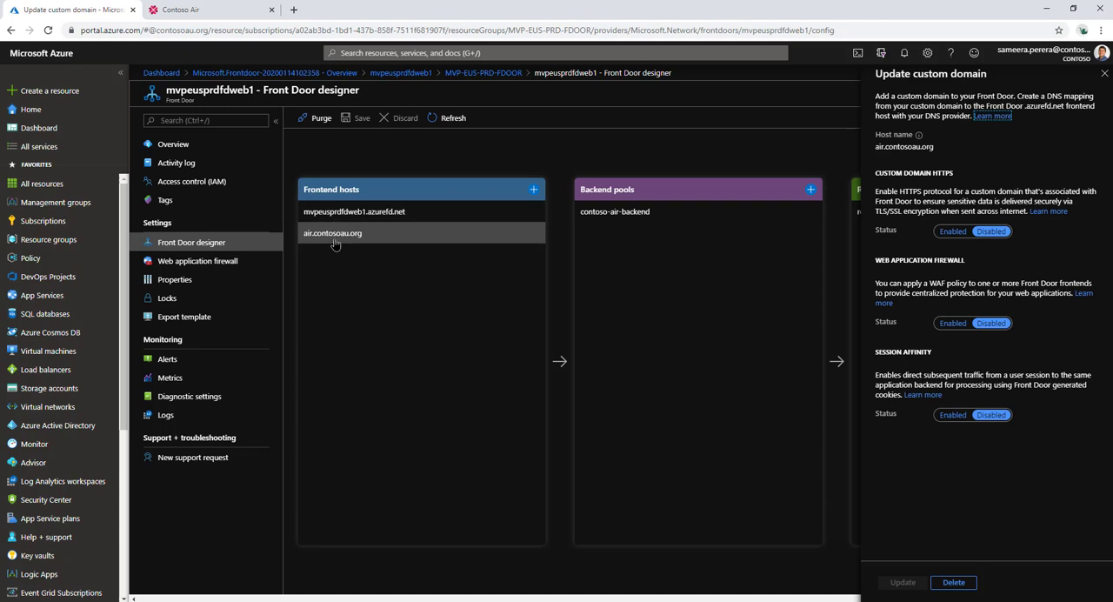
mouse_move(543, 247)
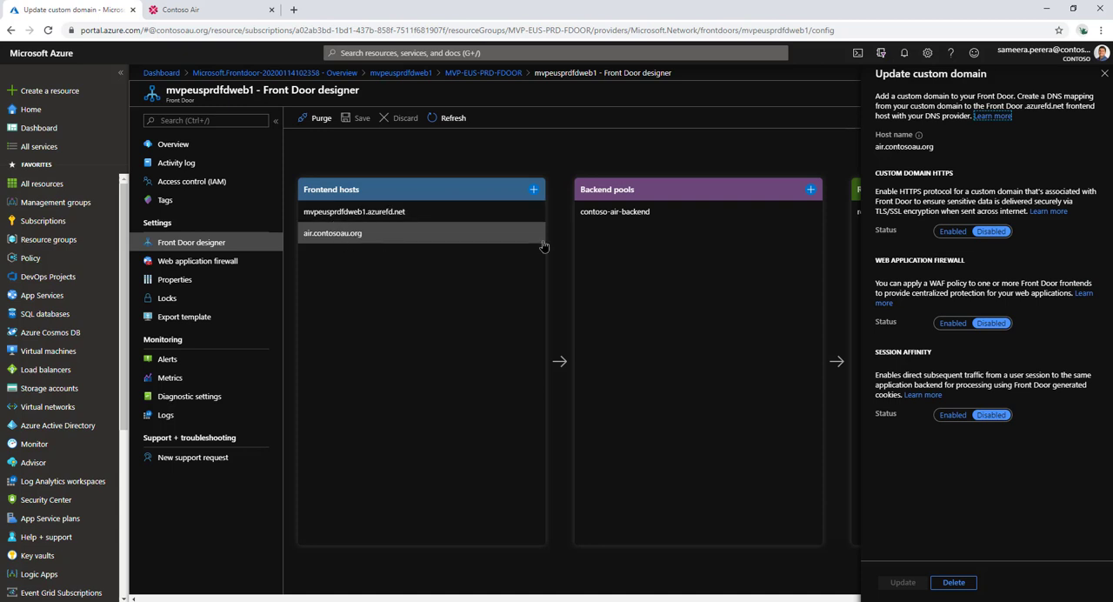
left_click(953, 230)
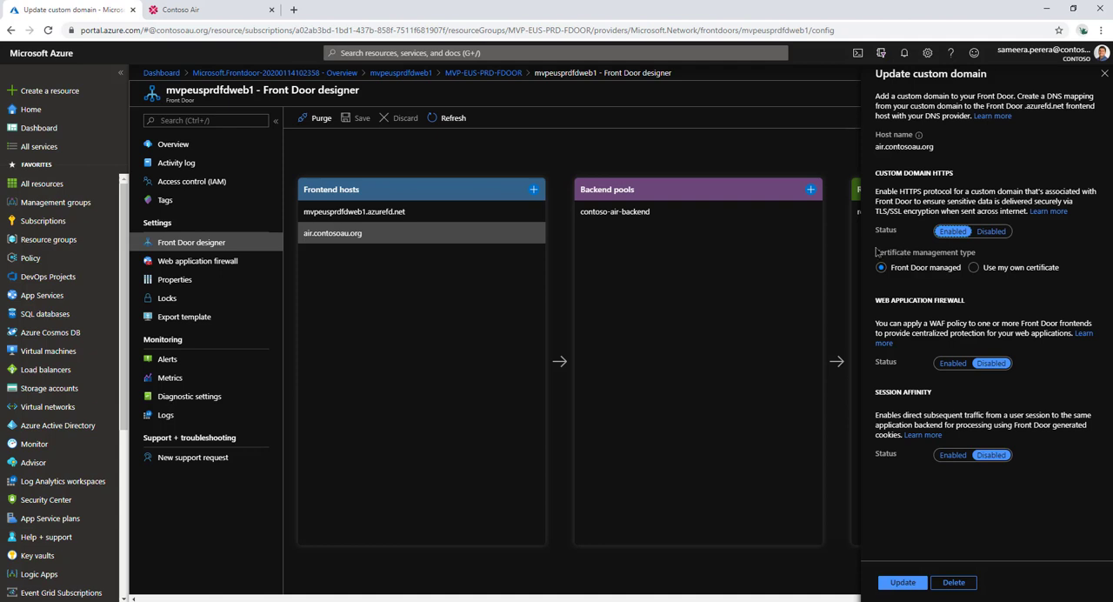
mouse_move(863, 261)
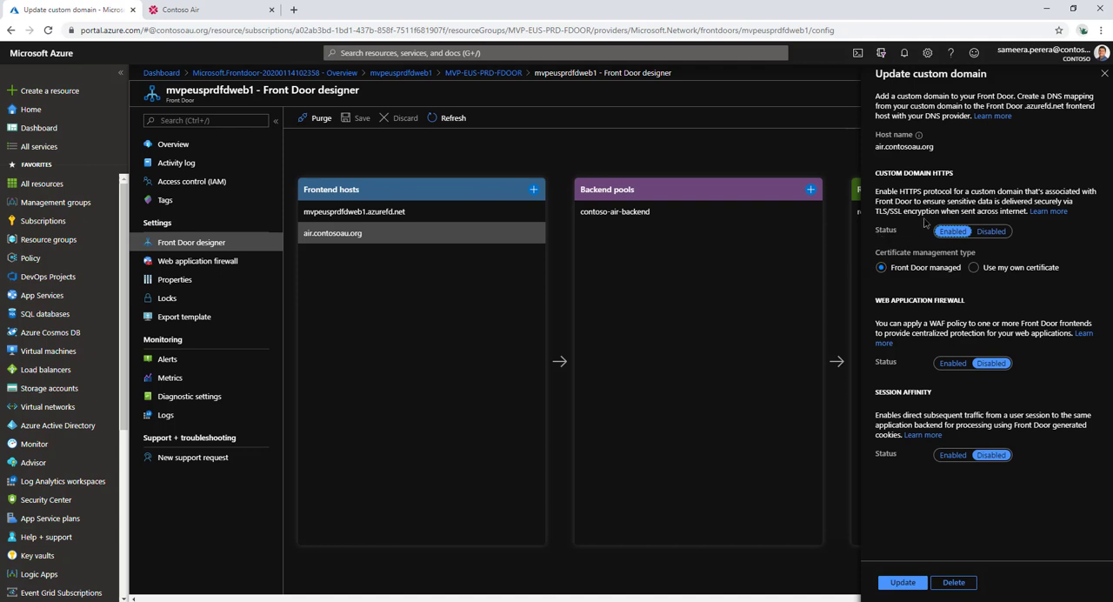
left_click(953, 230)
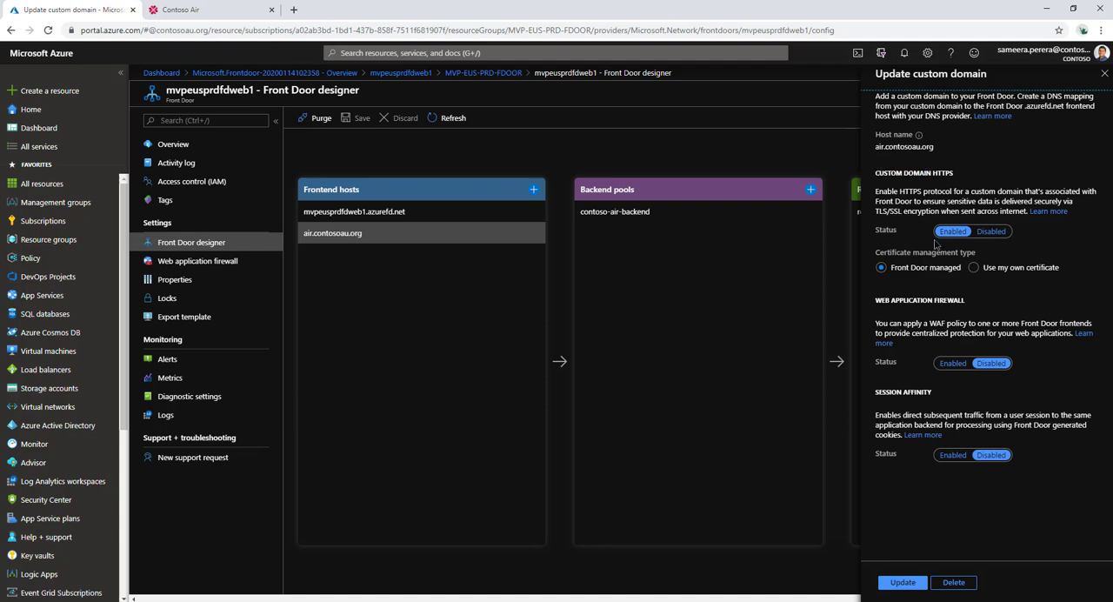
left_click(953, 229)
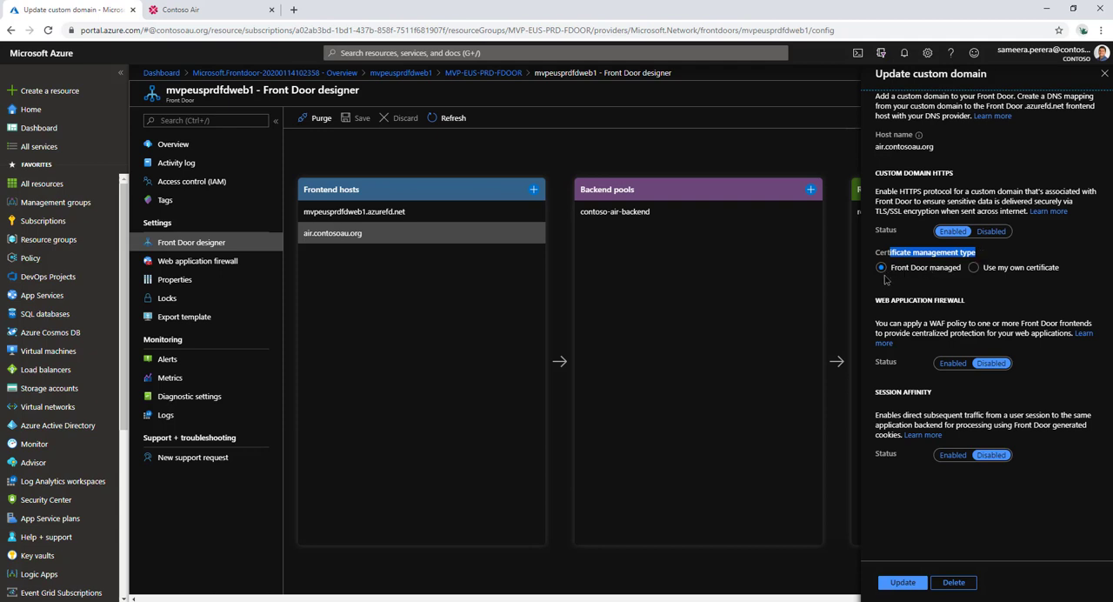
mouse_move(999, 525)
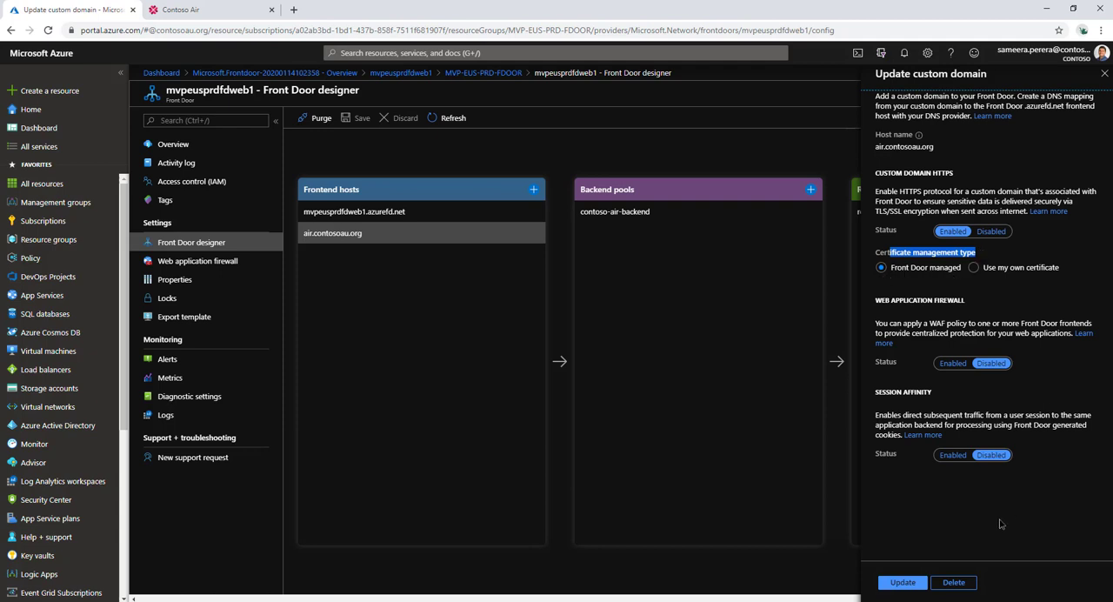
Apply the HTTPS update and save the Front Door until no pending changes remain.
left_click(904, 581)
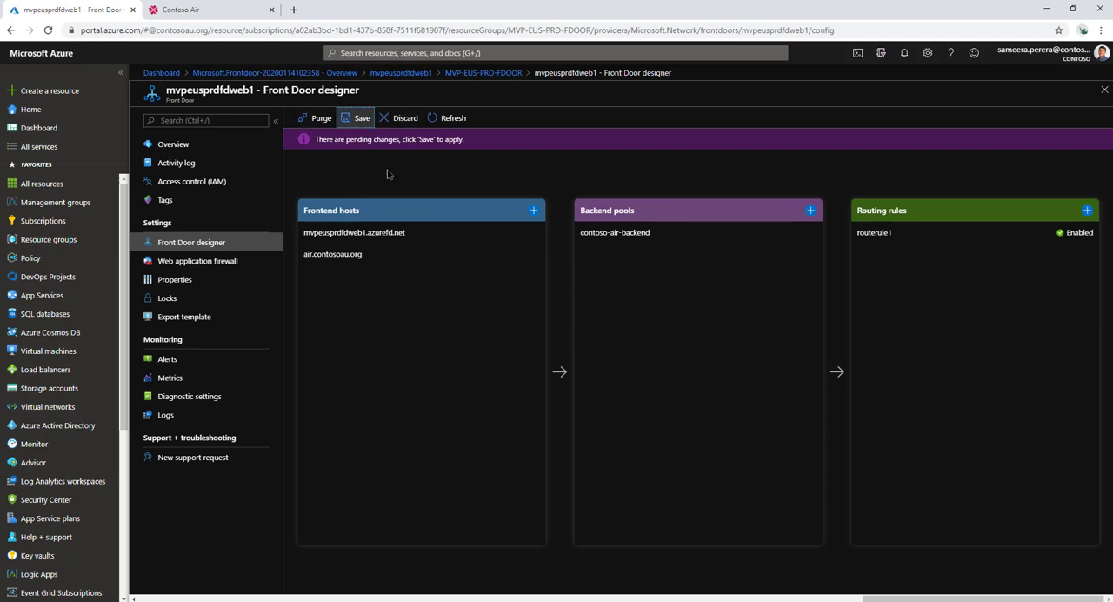
mouse_move(404, 187)
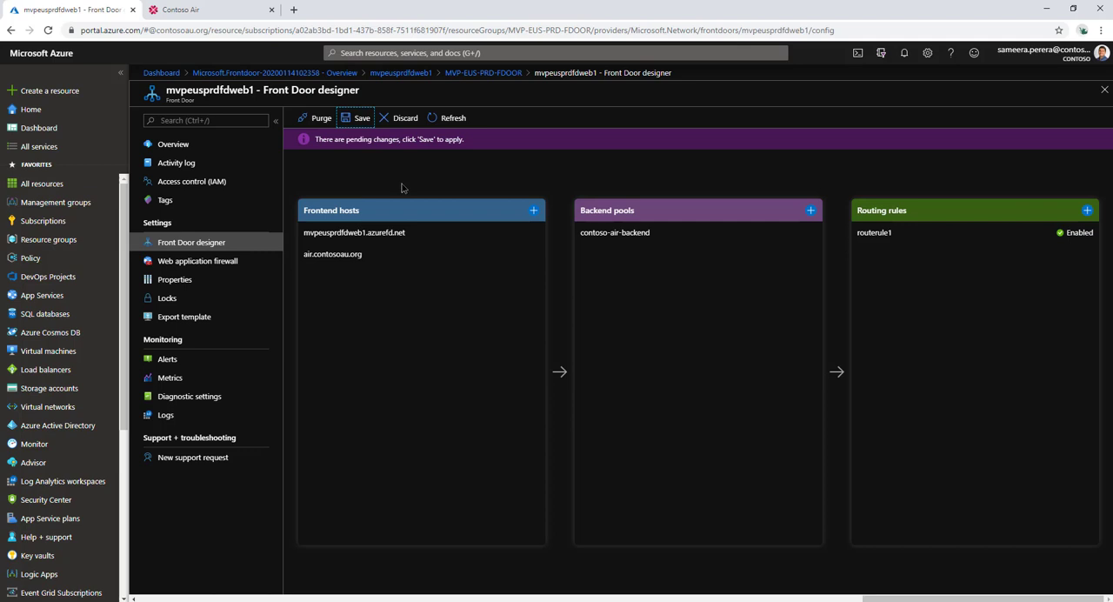
mouse_move(354, 162)
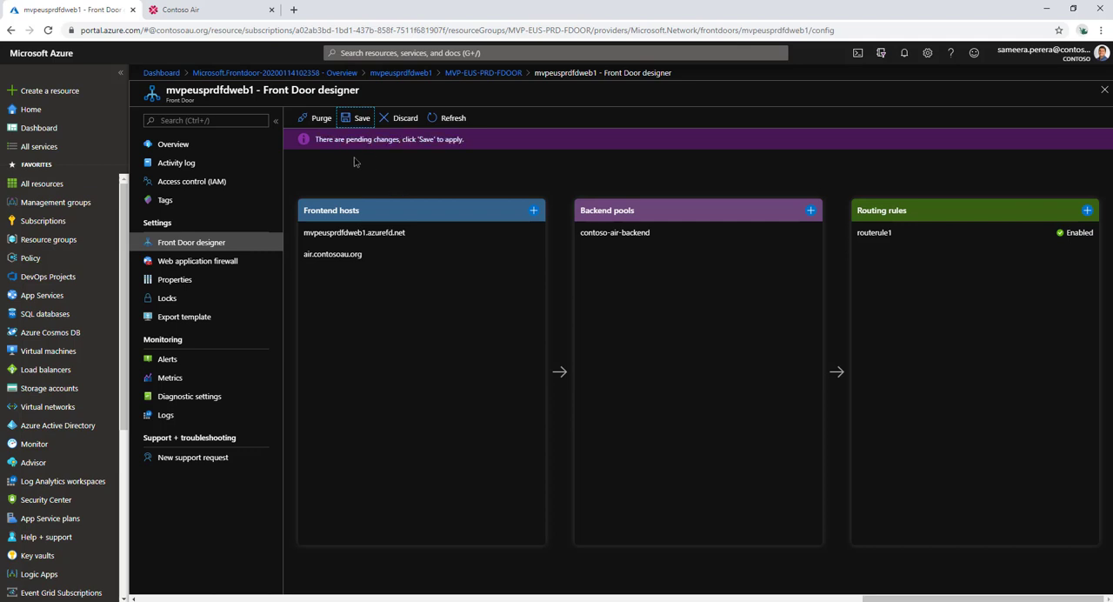
left_click(355, 118)
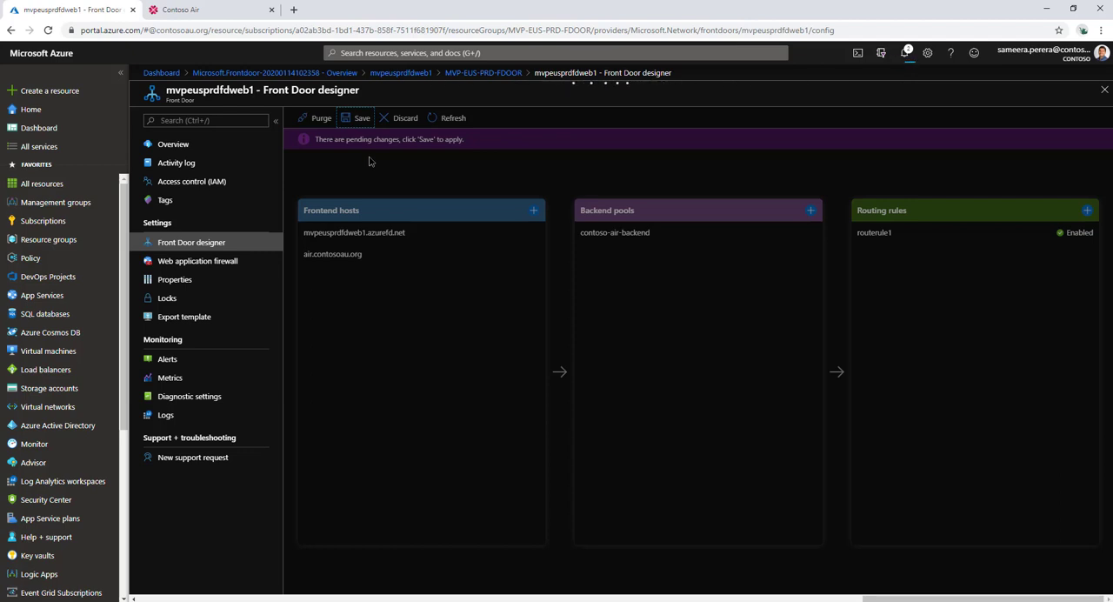
left_click(360, 118)
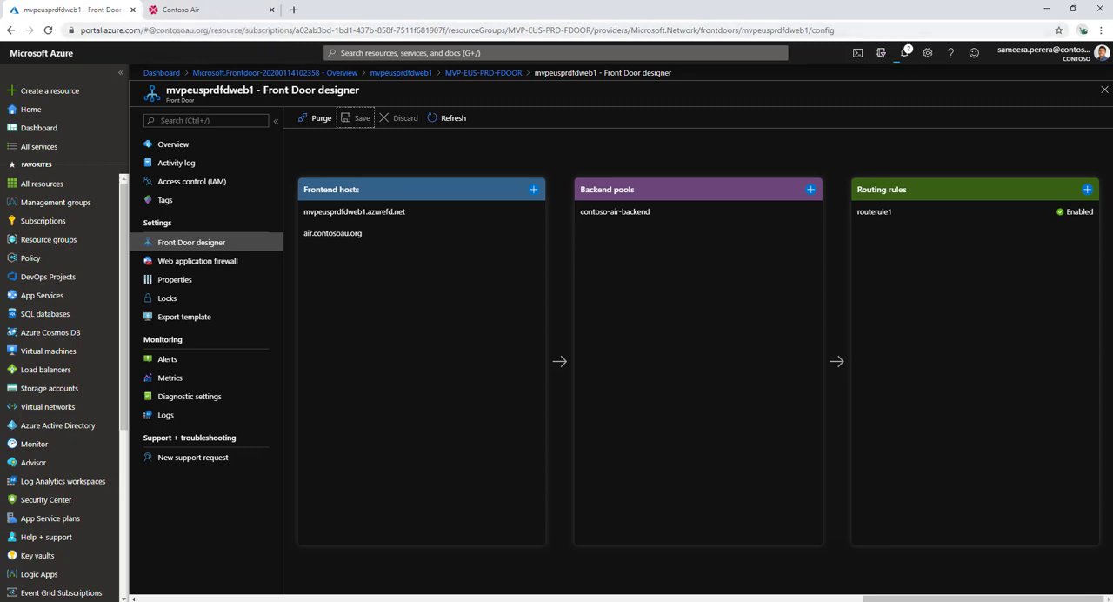
left_click(899, 53)
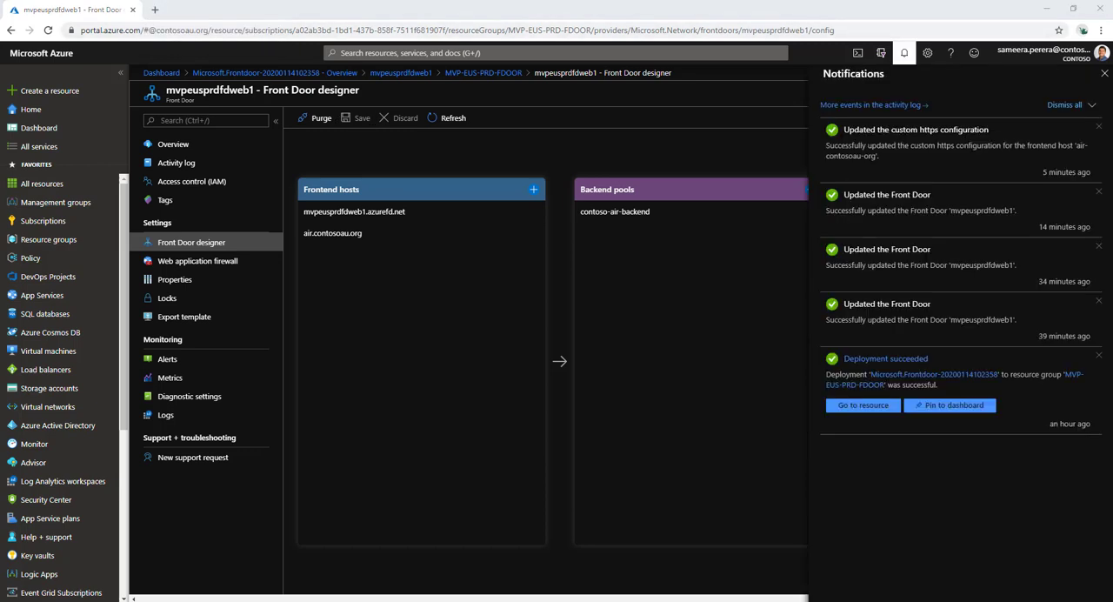
mouse_move(250, 7)
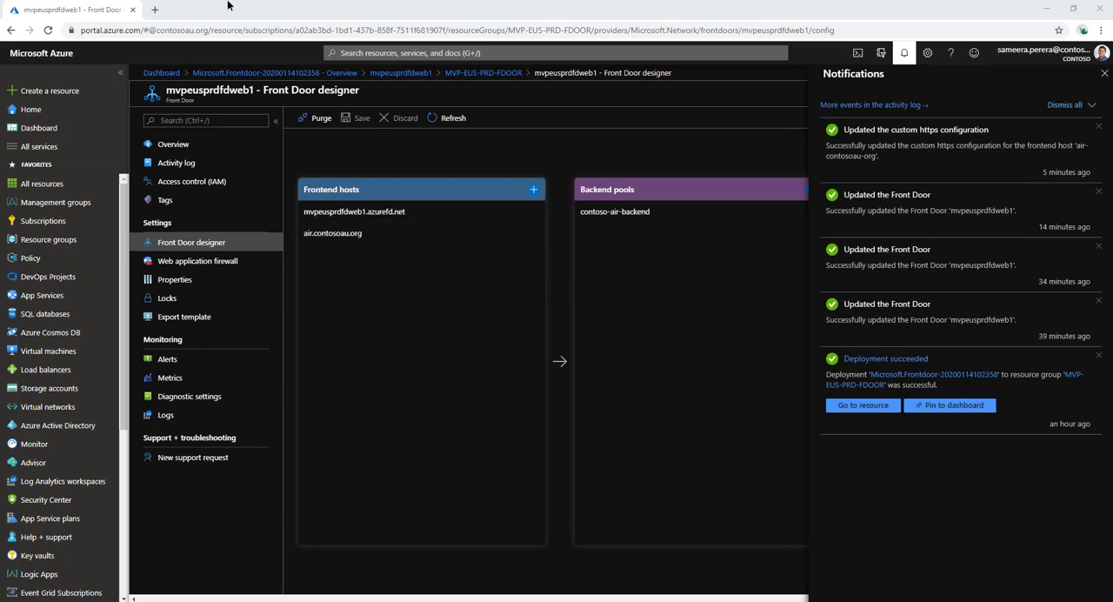
left_click(164, 11)
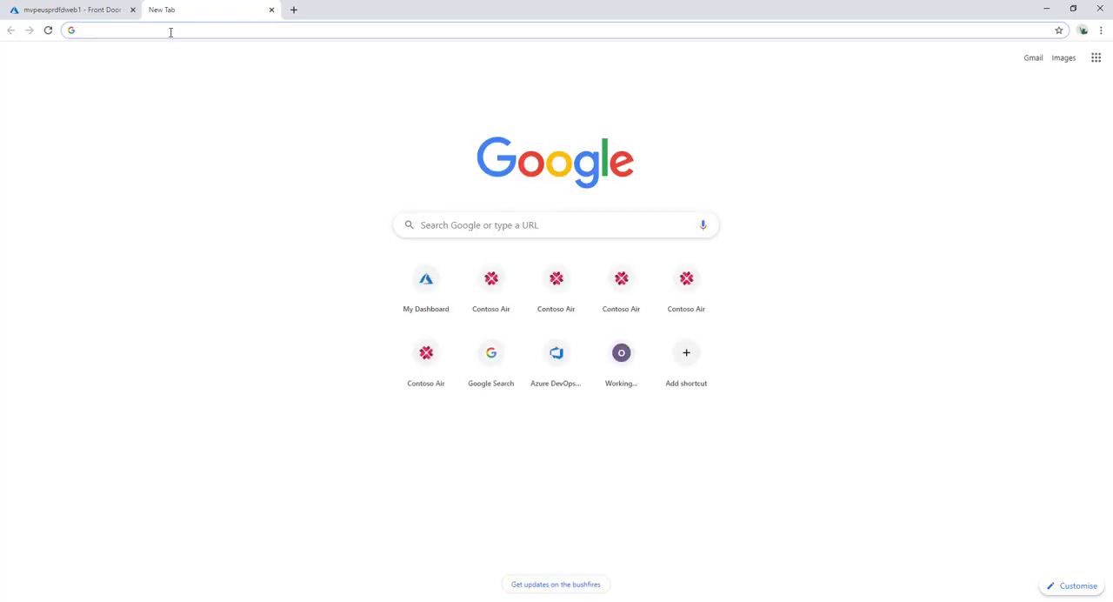
type("htt")
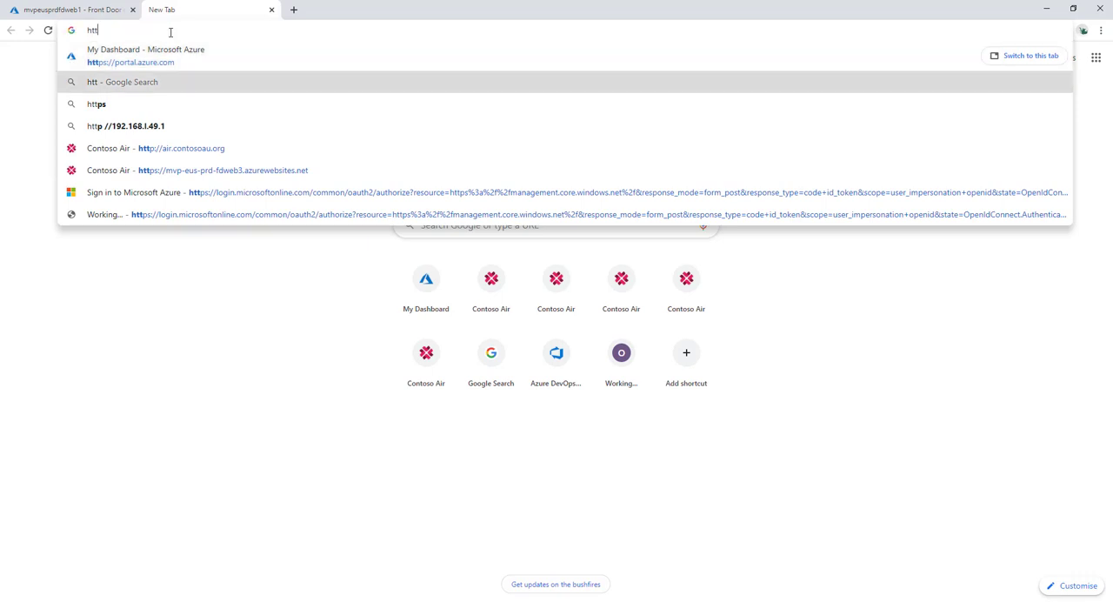
left_click(153, 146)
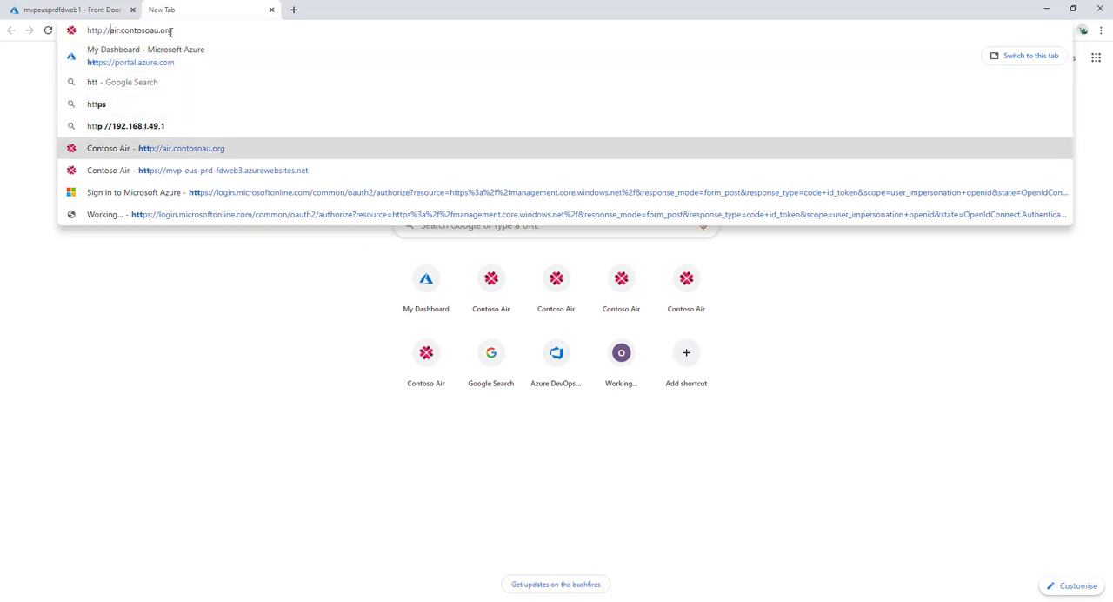
left_click(153, 148)
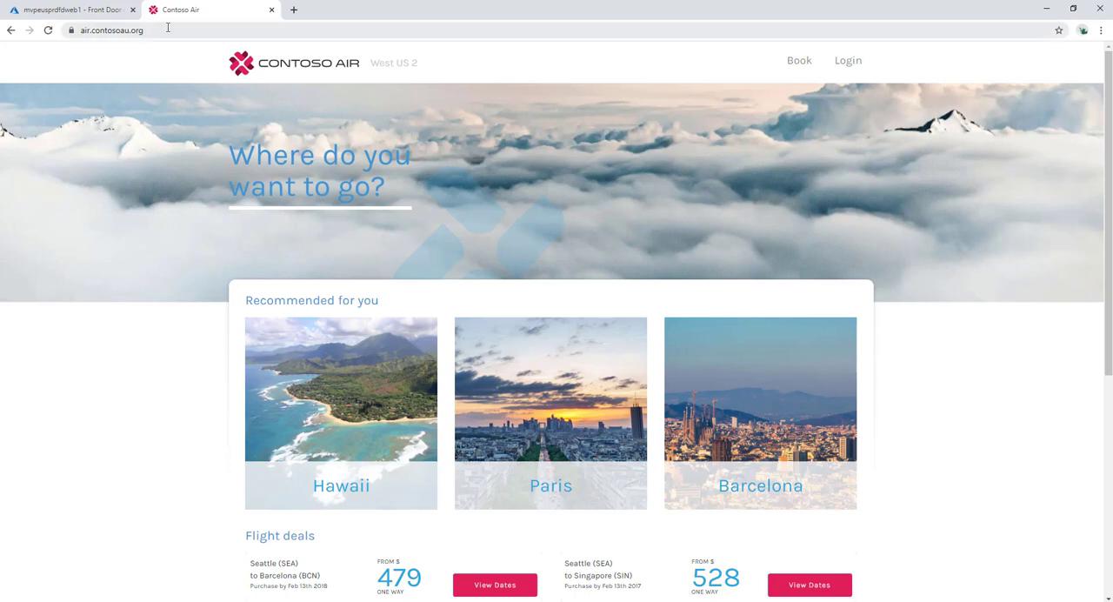
left_click(70, 42)
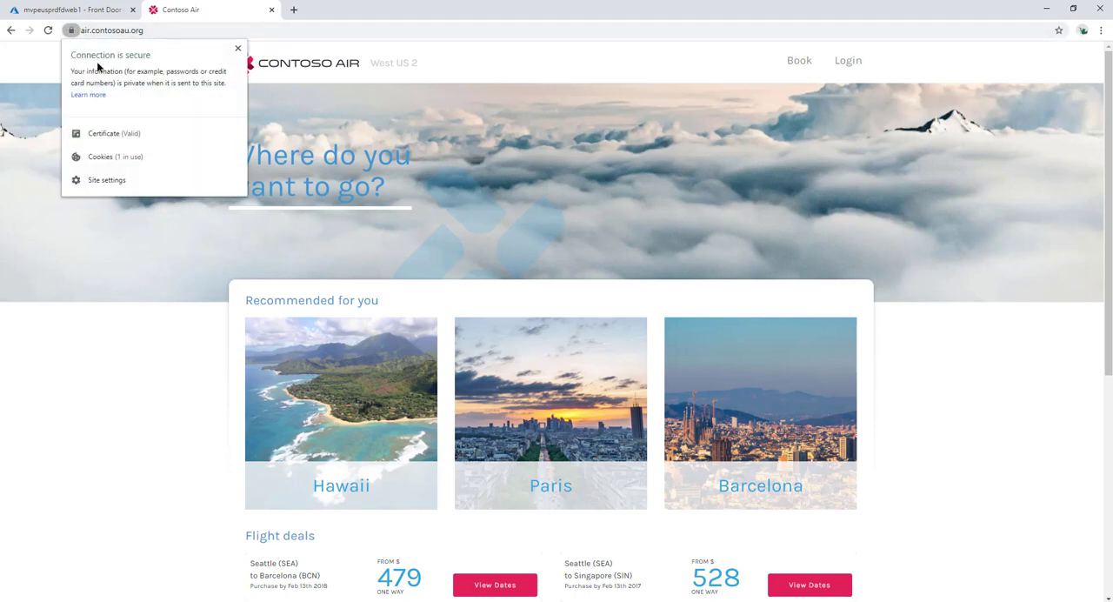
mouse_move(112, 115)
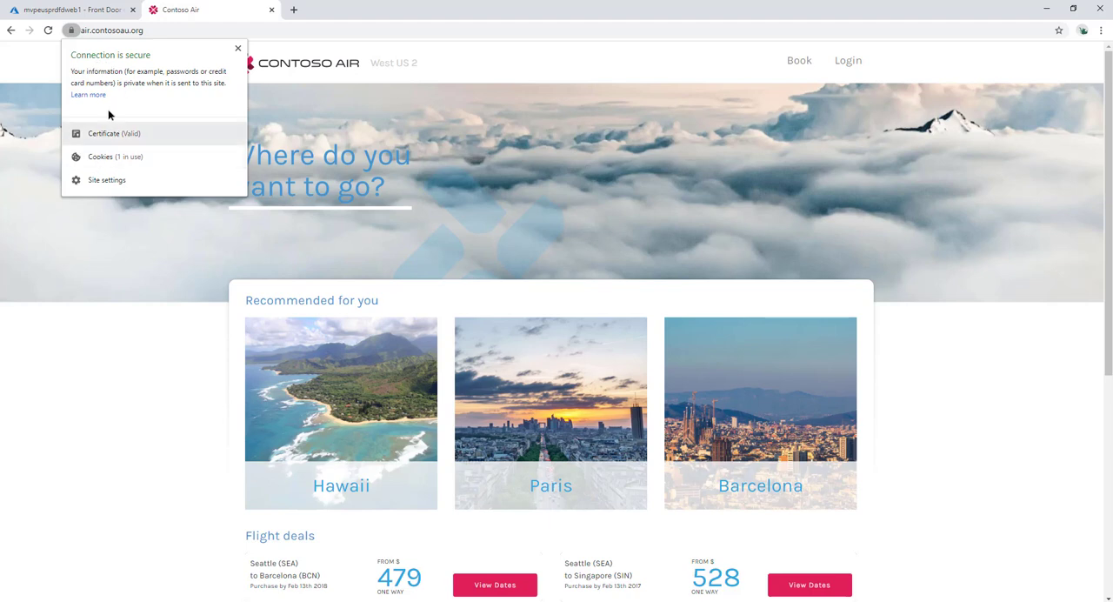
Review the certificate's General, Certification Path (DigiCert SHA2 Secure Server CA) and Details information.
left_click(125, 132)
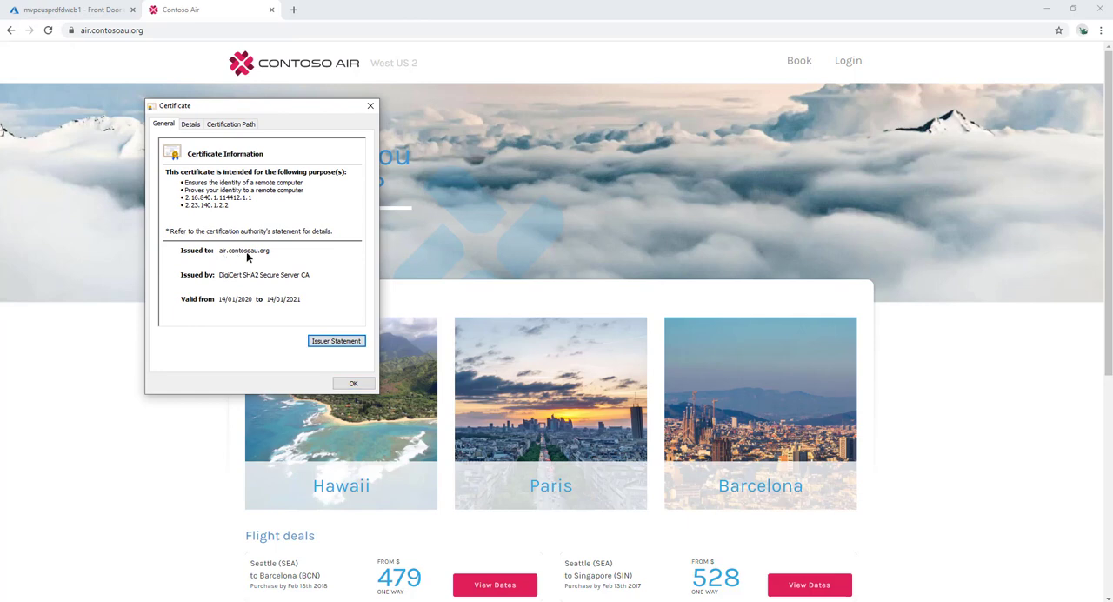
mouse_move(222, 254)
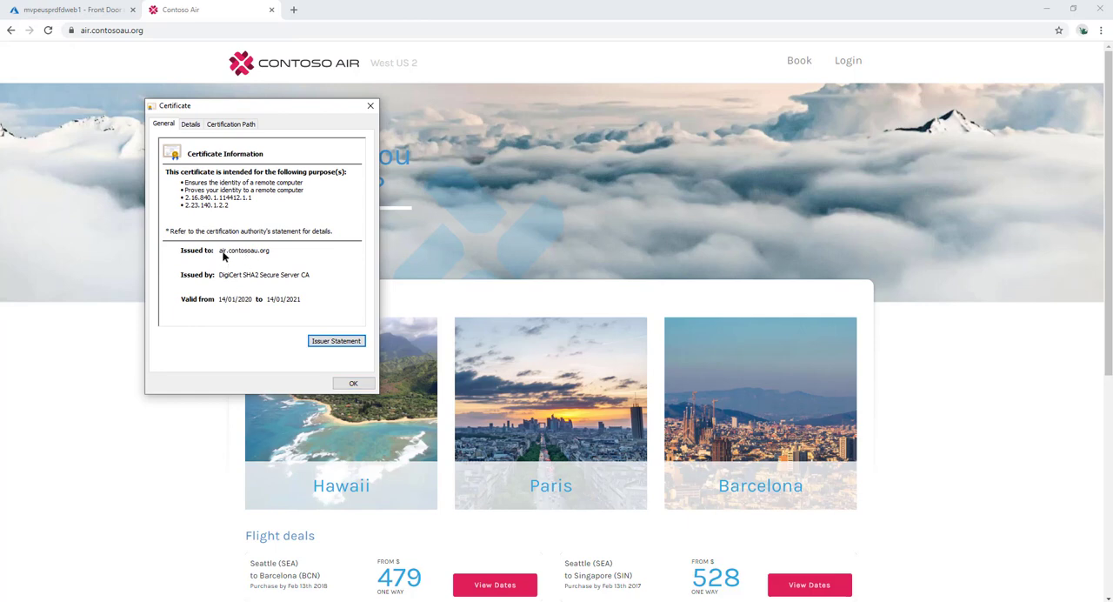
mouse_move(272, 282)
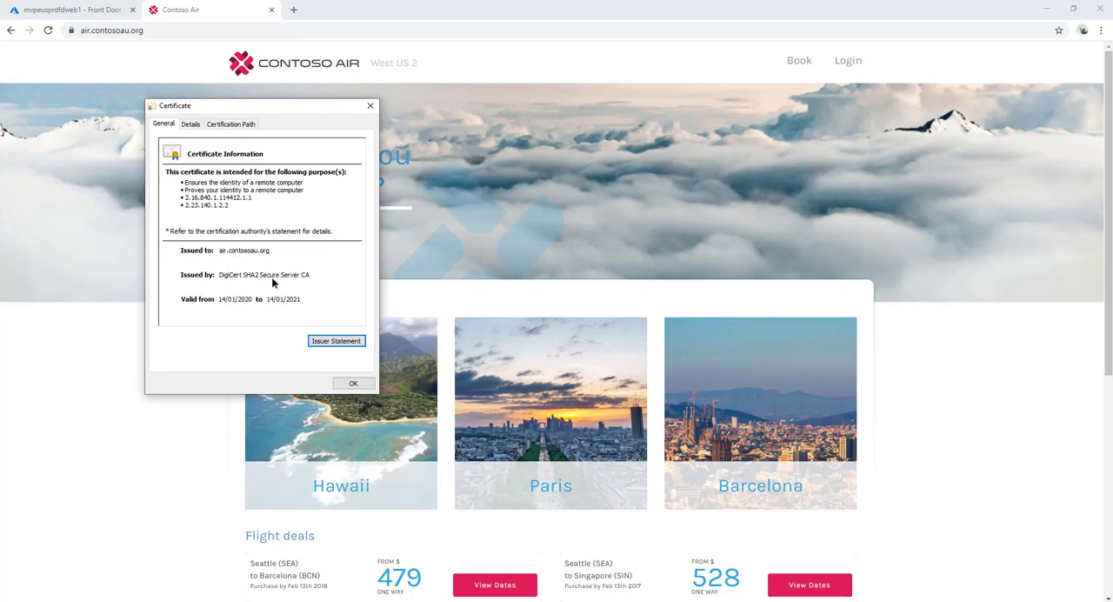
left_click(230, 122)
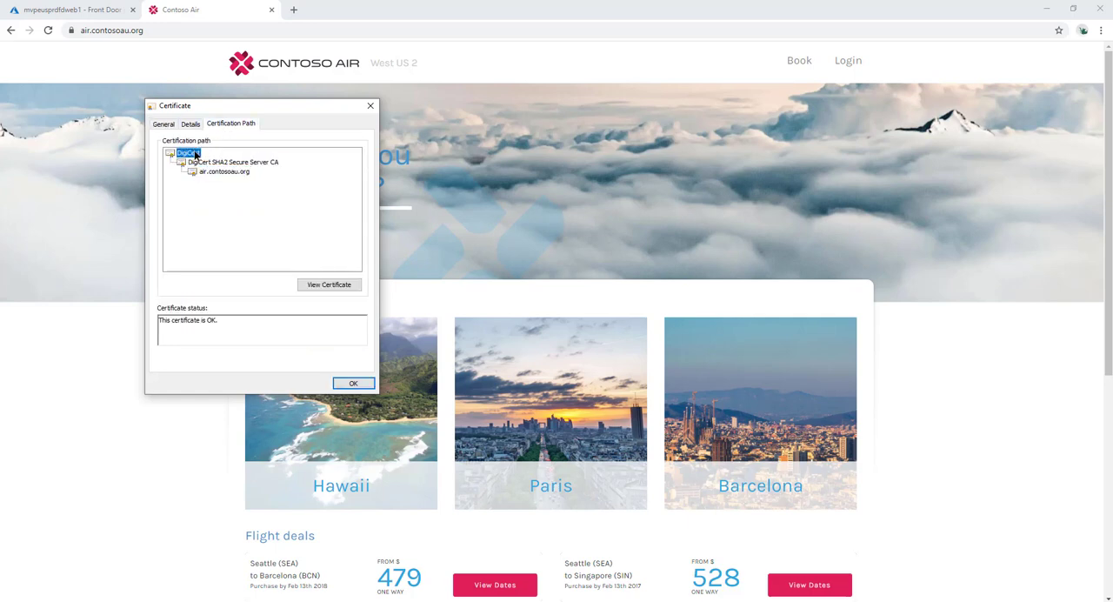
left_click(232, 161)
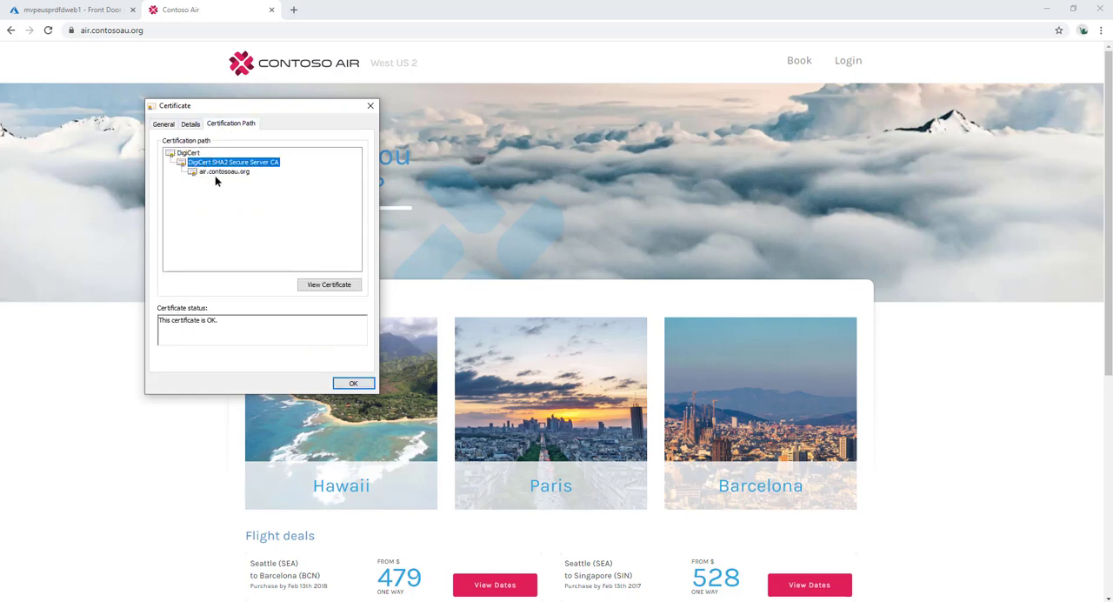
left_click(191, 124)
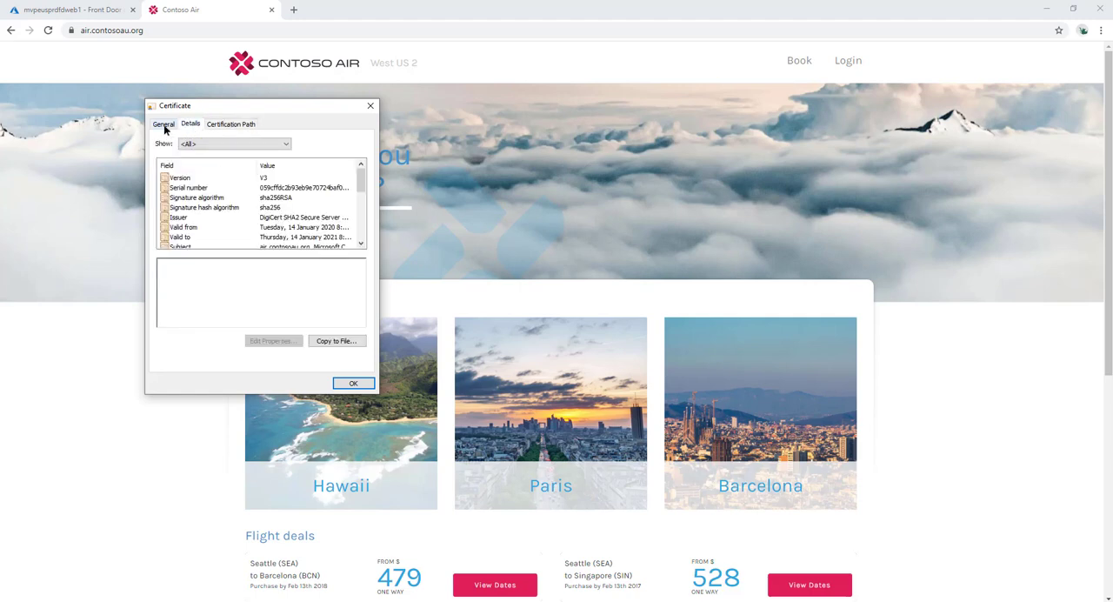
left_click(167, 124)
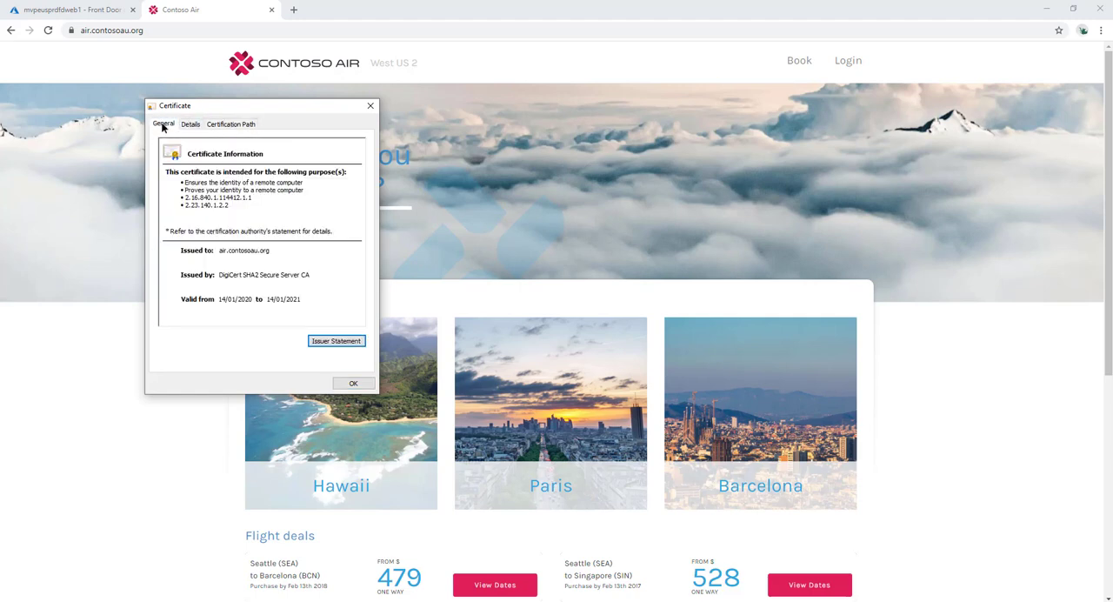
mouse_move(249, 304)
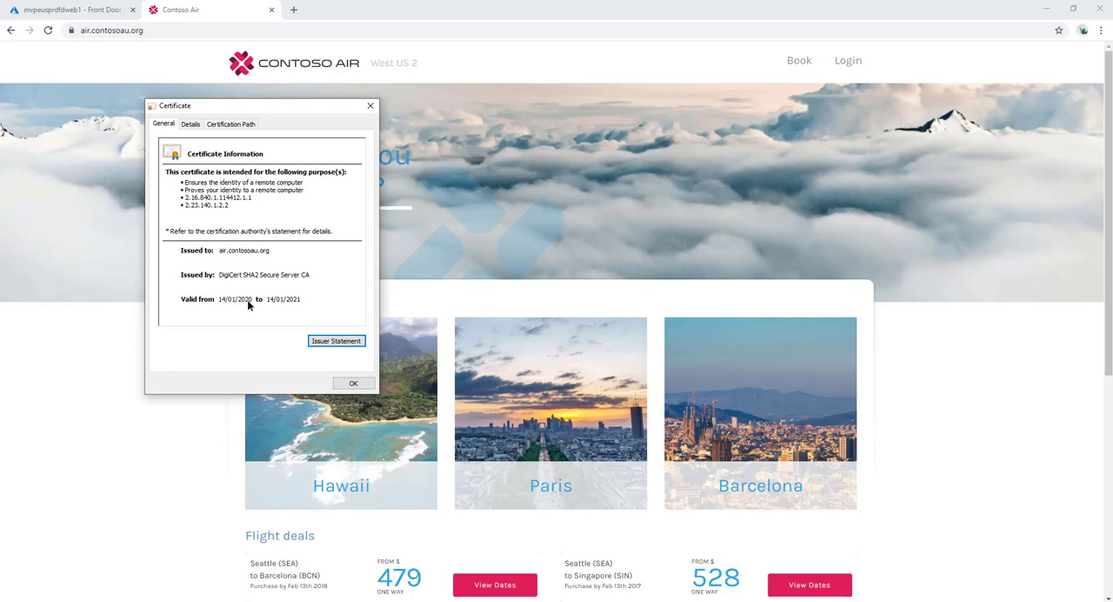
mouse_move(241, 281)
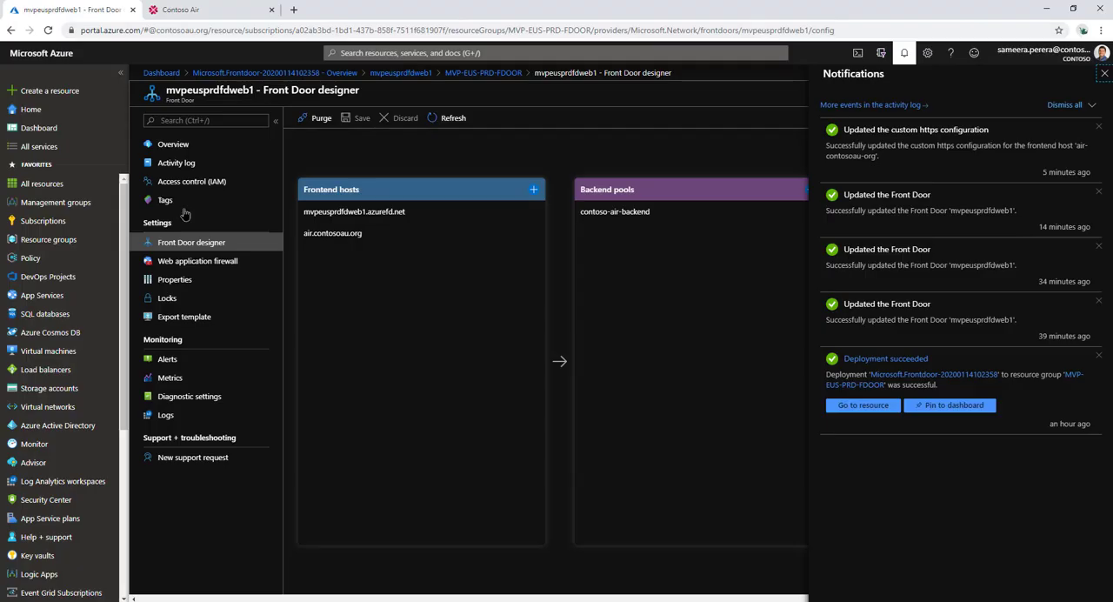
mouse_move(476, 281)
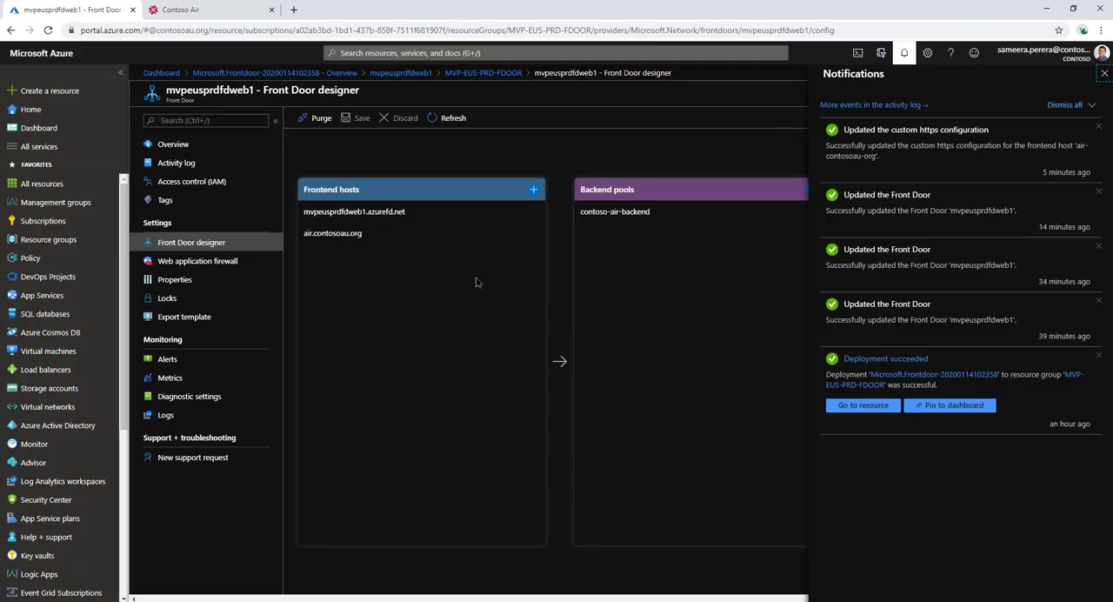
mouse_move(443, 316)
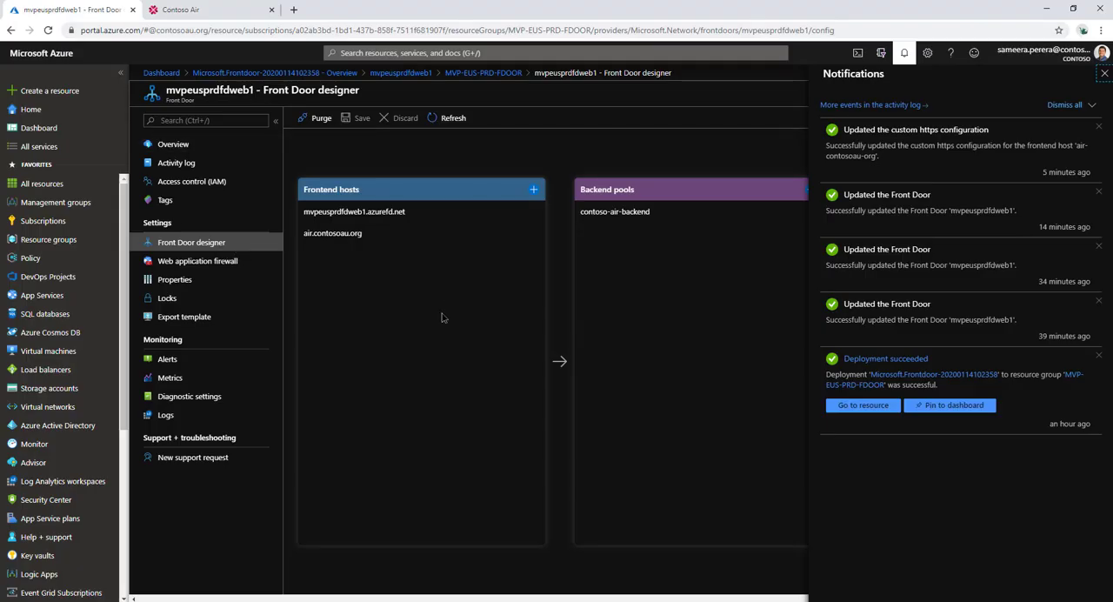
mouse_move(421, 299)
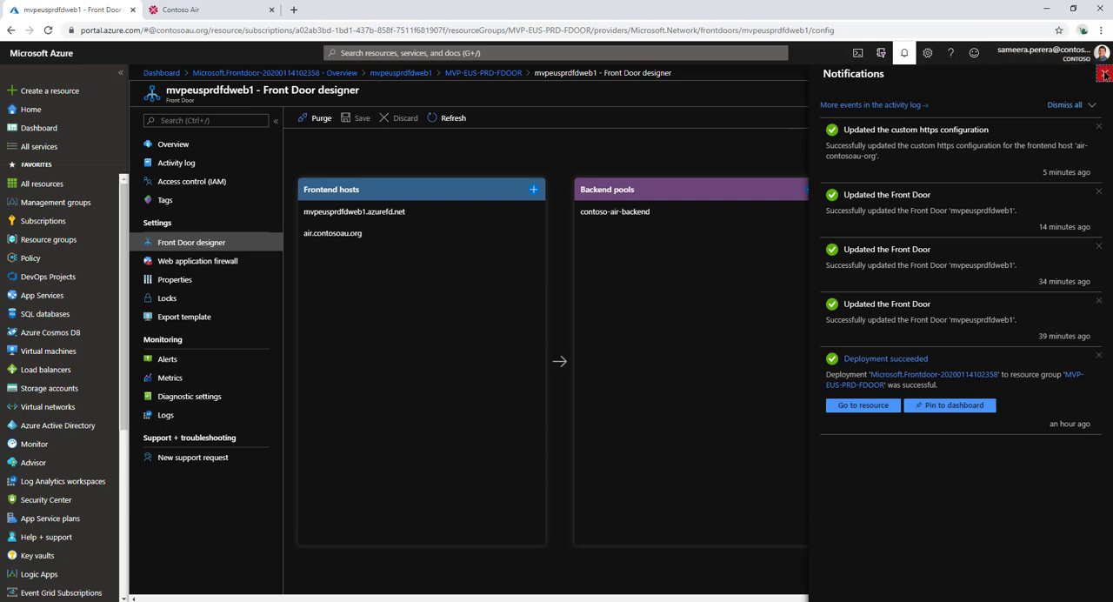
Close the Notifications pane to reveal the full Front Door designer.
left_click(1099, 90)
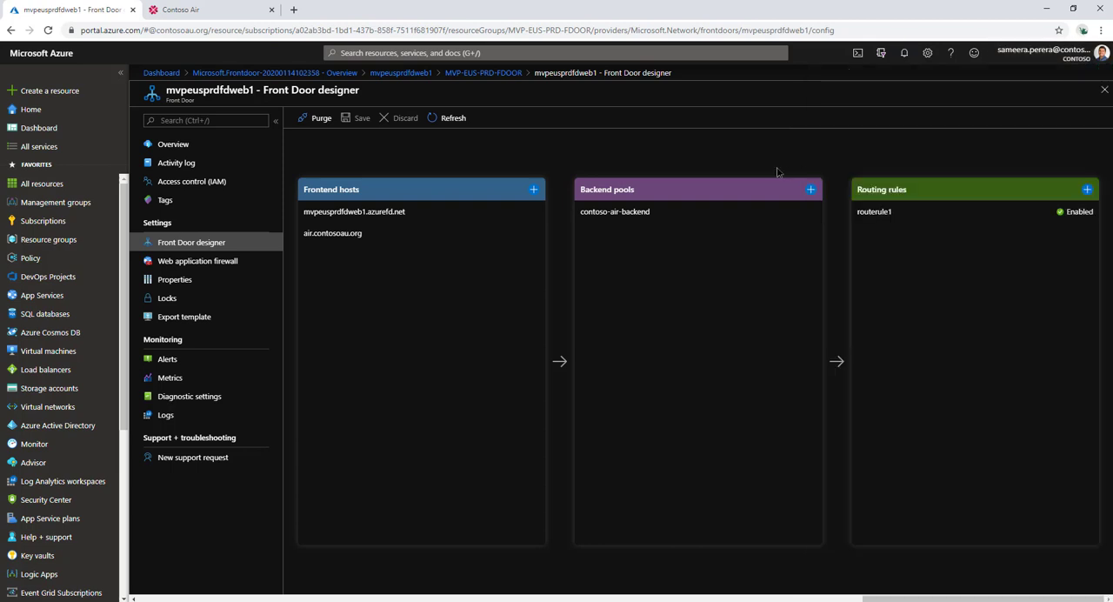